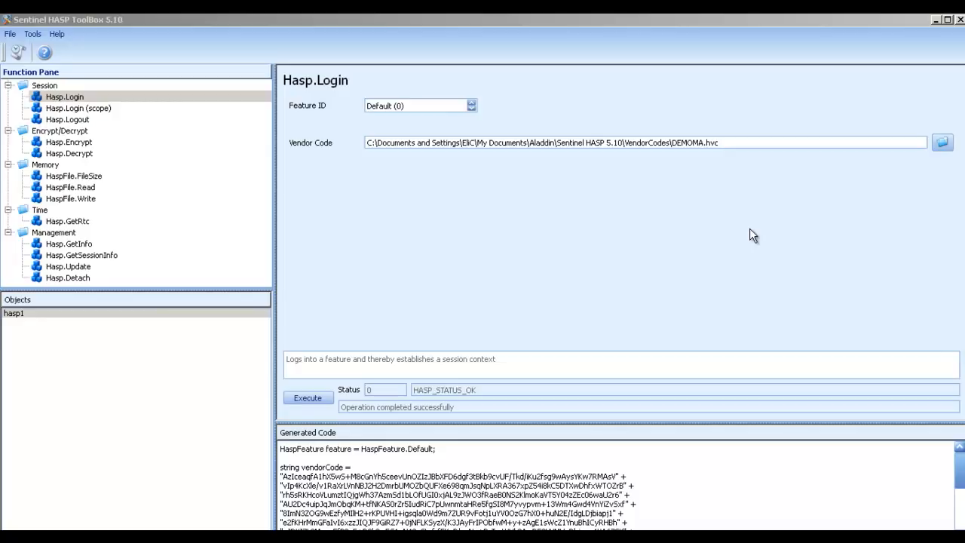
{"action": "mouse_move", "coordinate": [746, 240]}
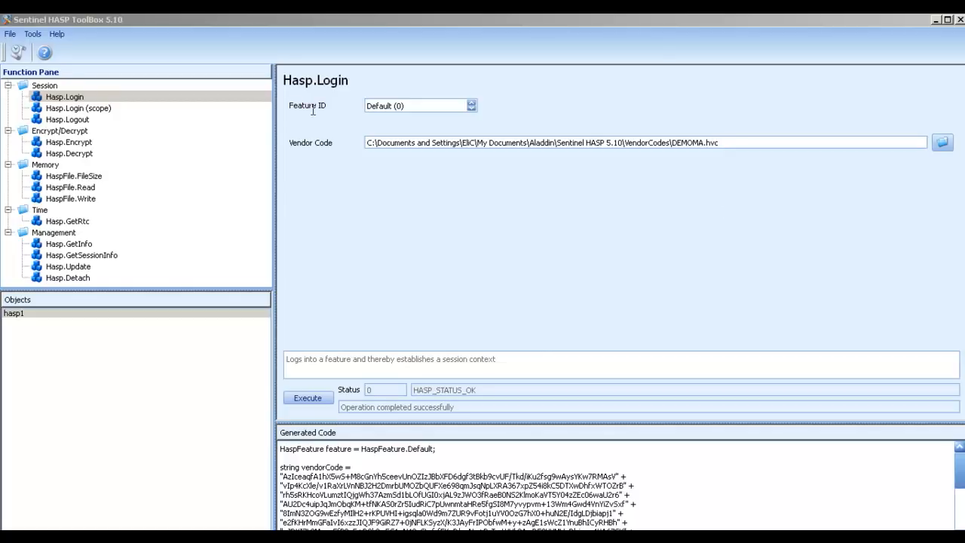
{"action": "mouse_move", "coordinate": [313, 150]}
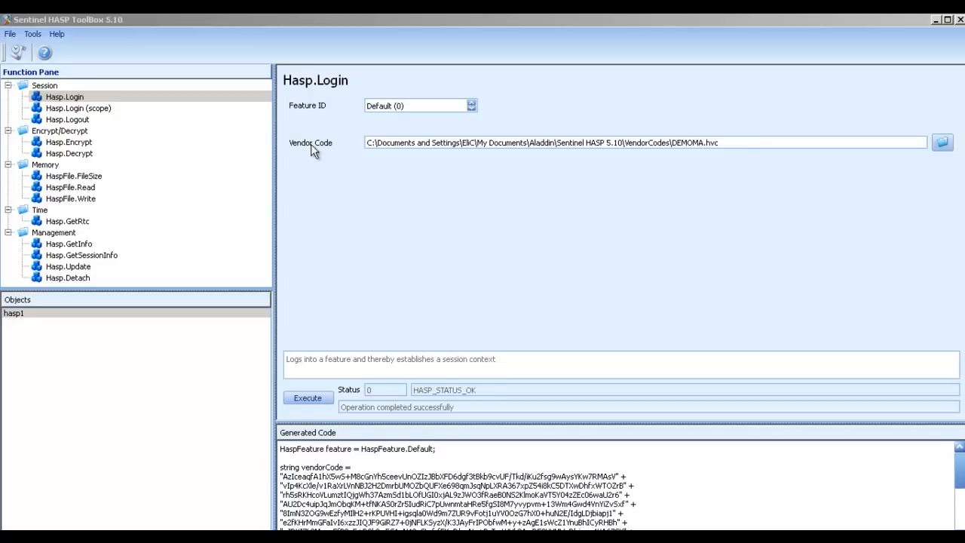
{"action": "mouse_move", "coordinate": [336, 153]}
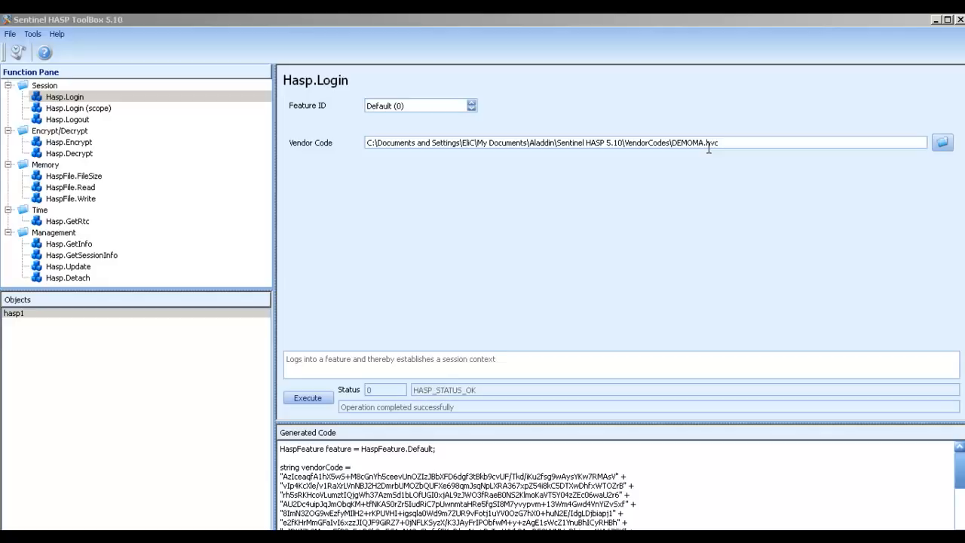
{"action": "mouse_move", "coordinate": [396, 347]}
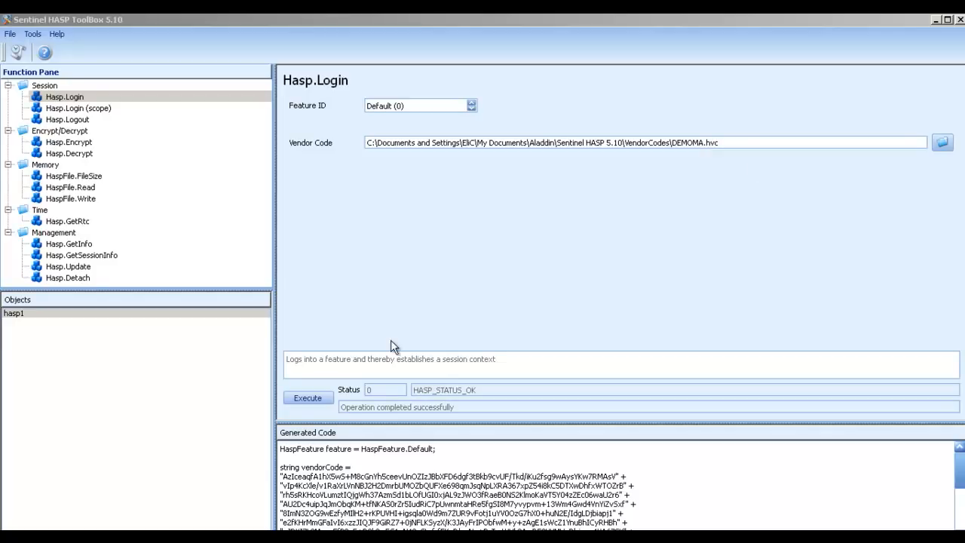
Run Hasp.Login again with the DEMOMA vendor code to create session hasp2 beside hasp1
{"action": "left_click", "coordinate": [308, 397]}
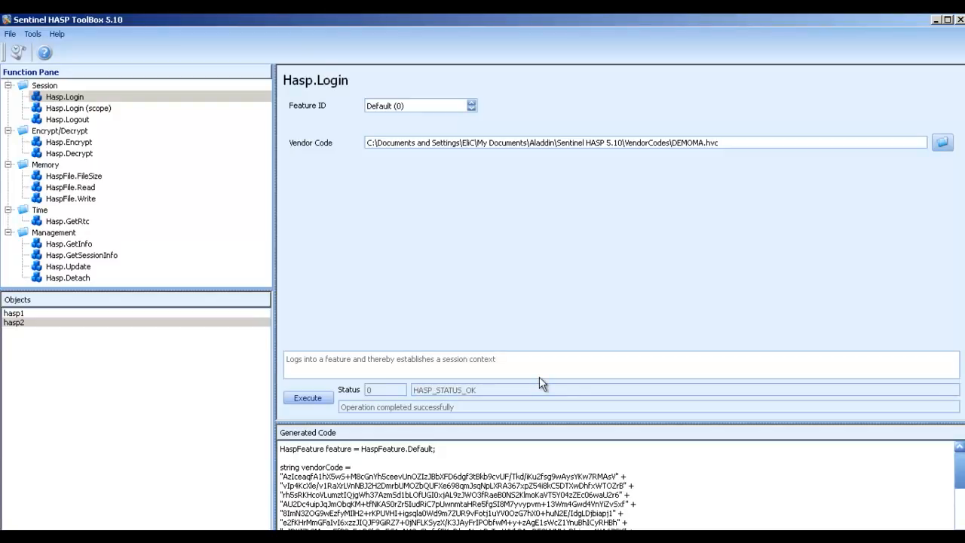
{"action": "mouse_move", "coordinate": [539, 382]}
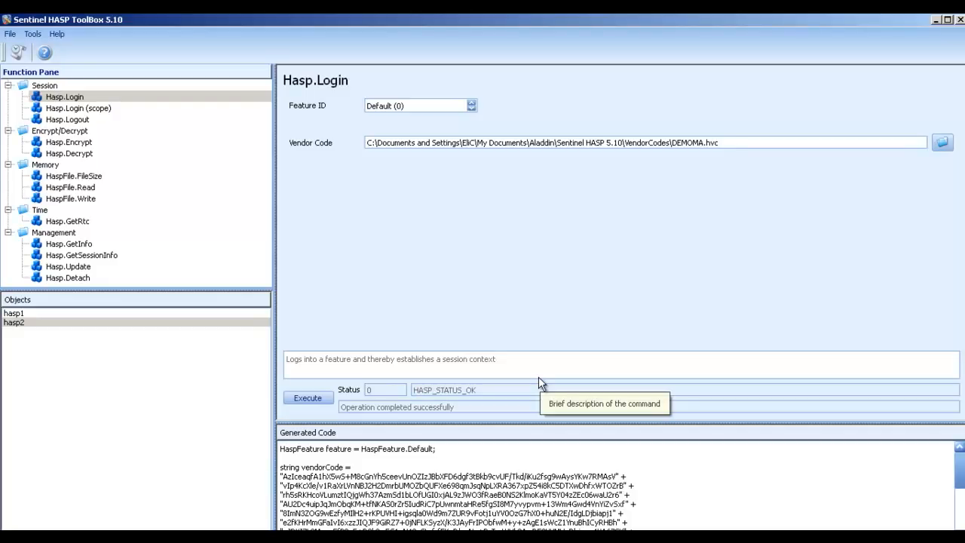
{"action": "mouse_move", "coordinate": [541, 383]}
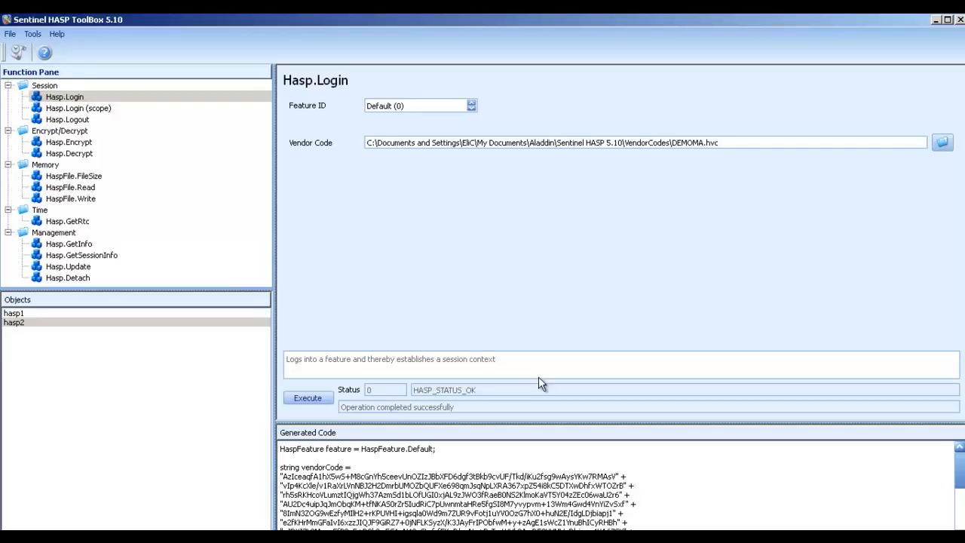
{"action": "mouse_move", "coordinate": [99, 199]}
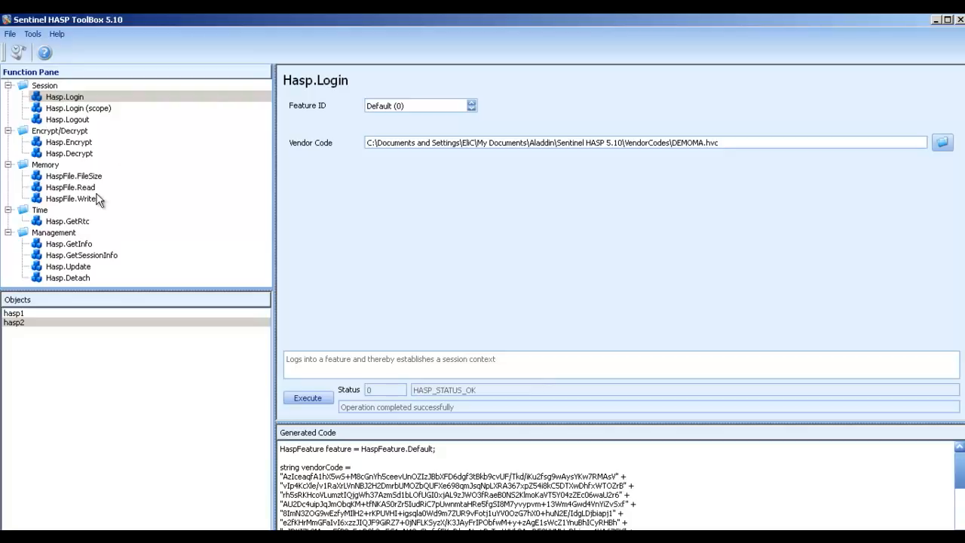
{"action": "mouse_move", "coordinate": [98, 151]}
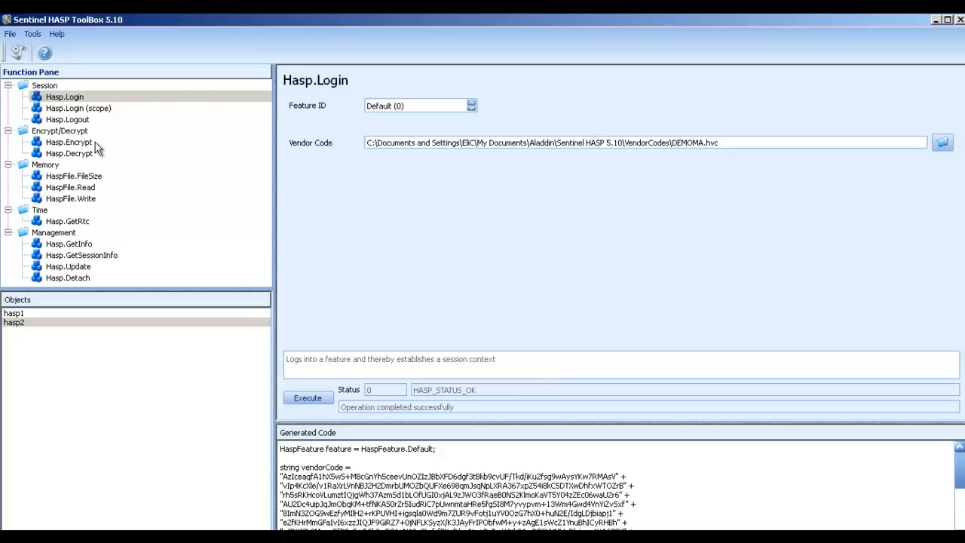
{"action": "mouse_move", "coordinate": [96, 120]}
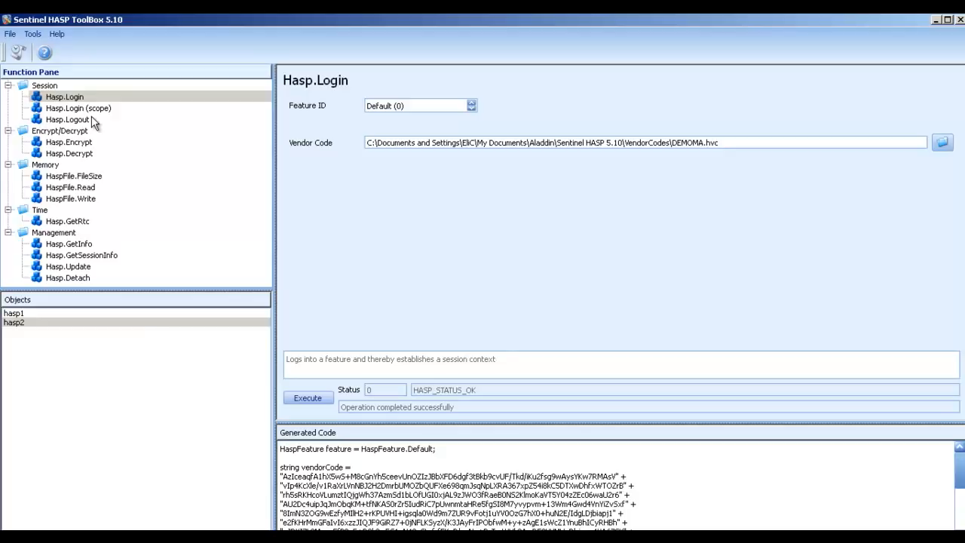
Log out of sessions hasp2 and hasp1 with Hasp.Logout, then reselect Hasp.Login
{"action": "left_click", "coordinate": [67, 119]}
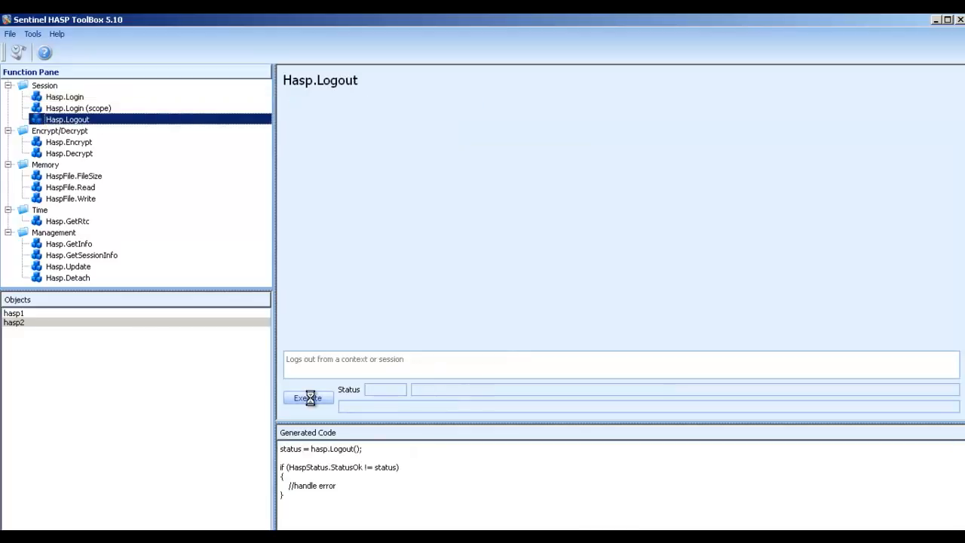
{"action": "left_click", "coordinate": [307, 397]}
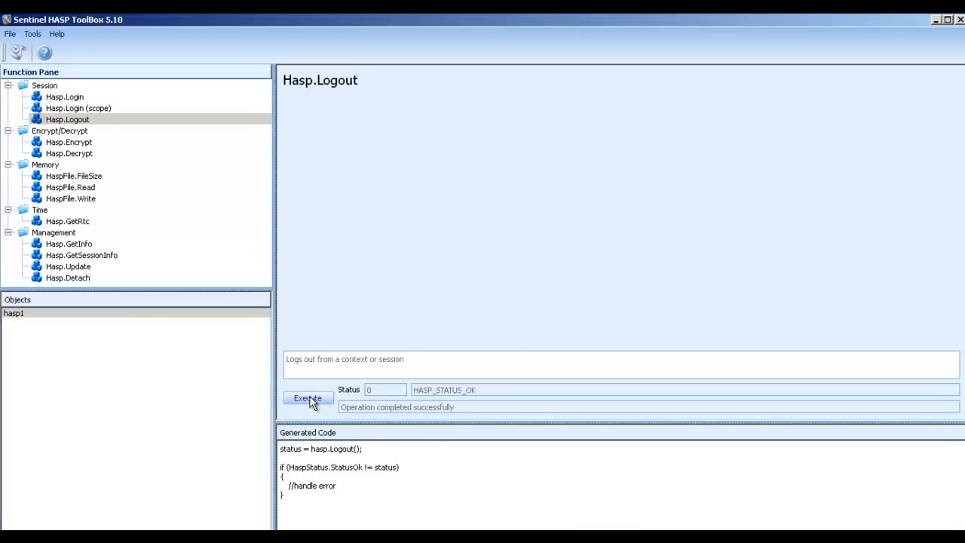
{"action": "left_click", "coordinate": [308, 397]}
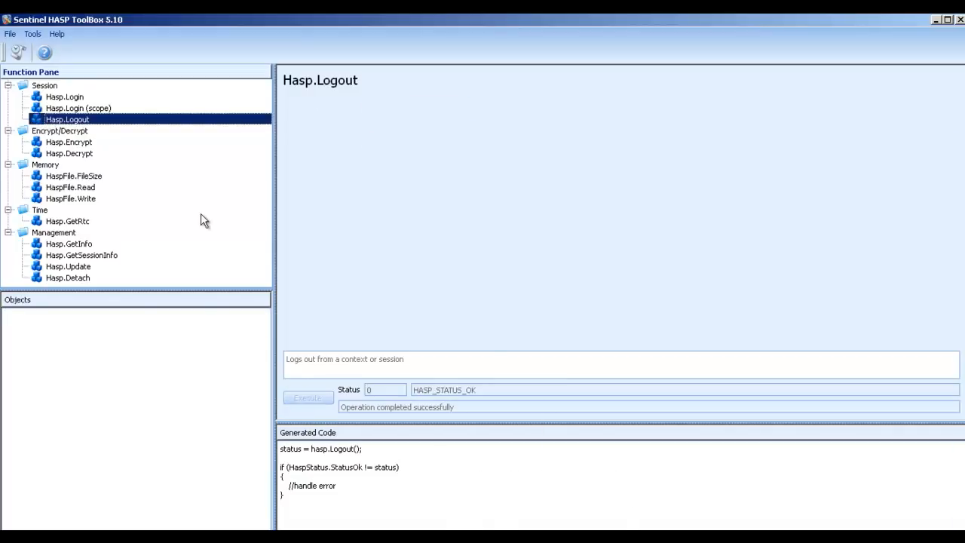
{"action": "left_click", "coordinate": [64, 96]}
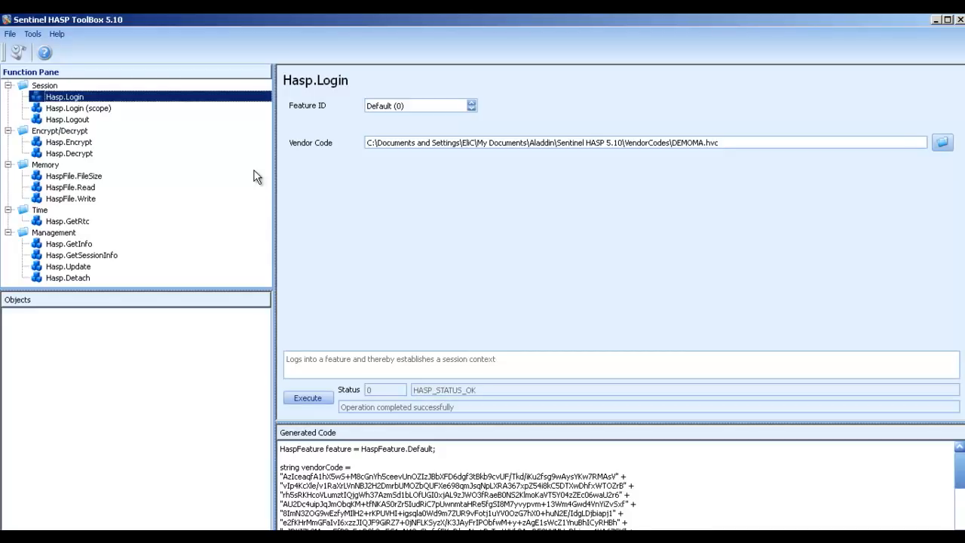
Select Hasp.Login (scope), showing default feature, unfiltered scope and DEMOMA vendor code
{"action": "left_click", "coordinate": [78, 107]}
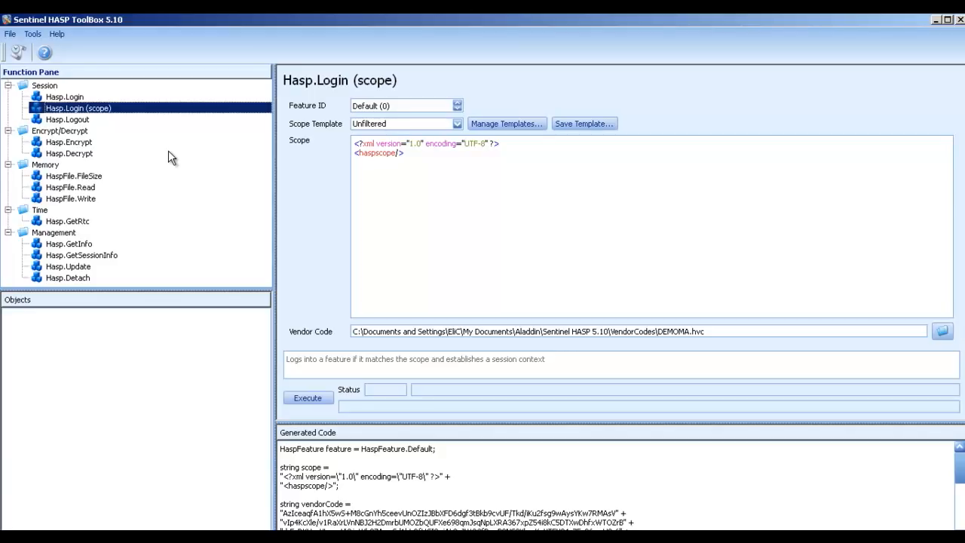
{"action": "mouse_move", "coordinate": [155, 157]}
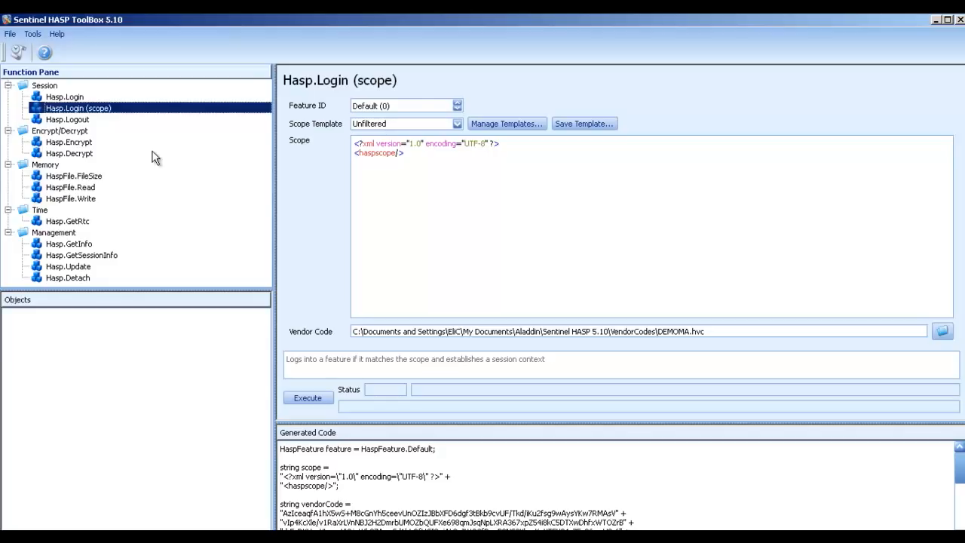
{"action": "mouse_move", "coordinate": [365, 105]}
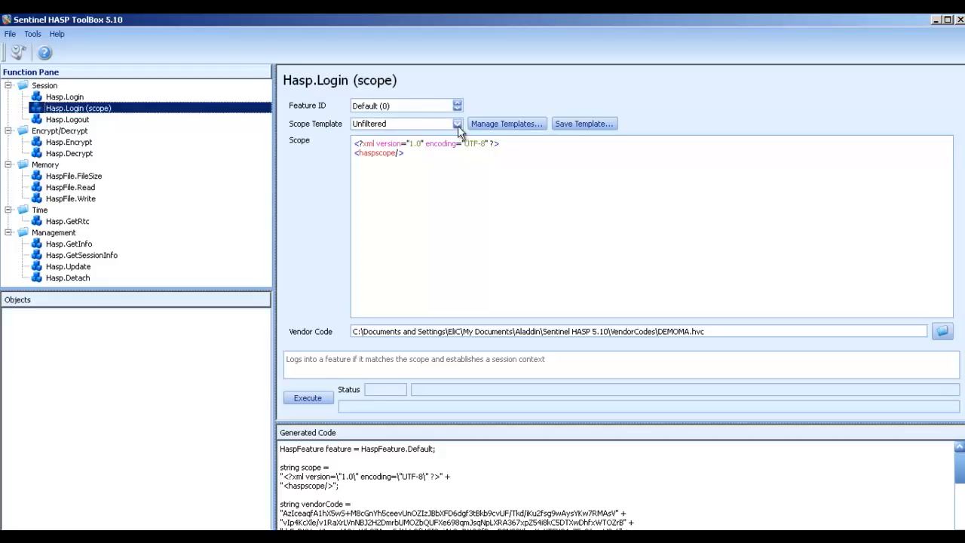
Run a scoped login with the HASP HL Only template, getting status 50 (no matching feature)
{"action": "left_click", "coordinate": [456, 124]}
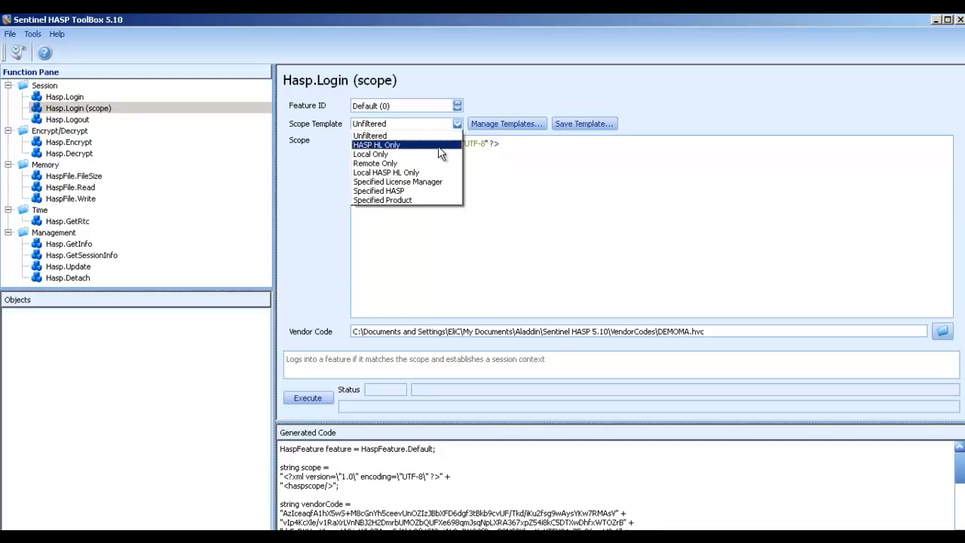
{"action": "left_click", "coordinate": [375, 144]}
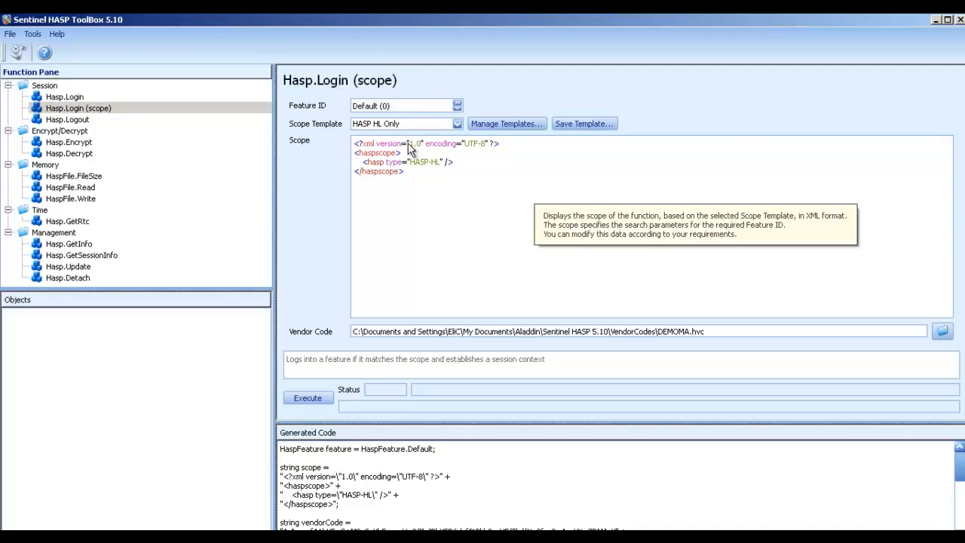
{"action": "mouse_move", "coordinate": [308, 397]}
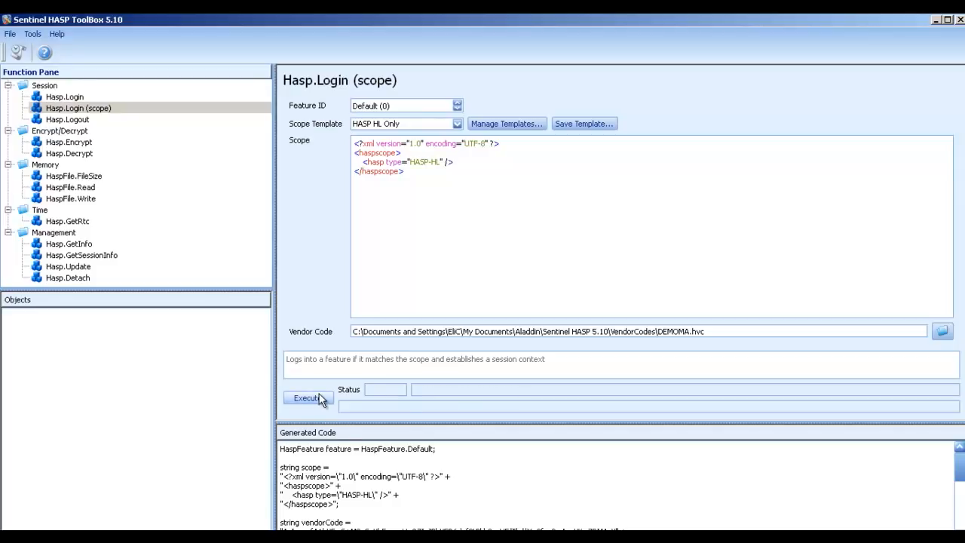
{"action": "left_click", "coordinate": [307, 397]}
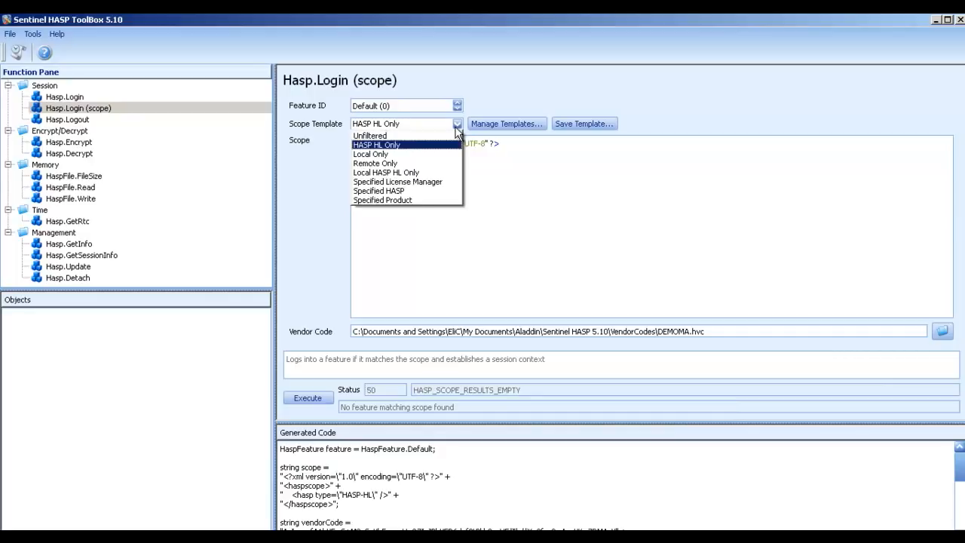
Run the scoped login with the HASP-SL scope XML, creating session hasp3 with HASP_STATUS_OK
{"action": "left_click", "coordinate": [376, 144]}
{"action": "type", "text": "S"}
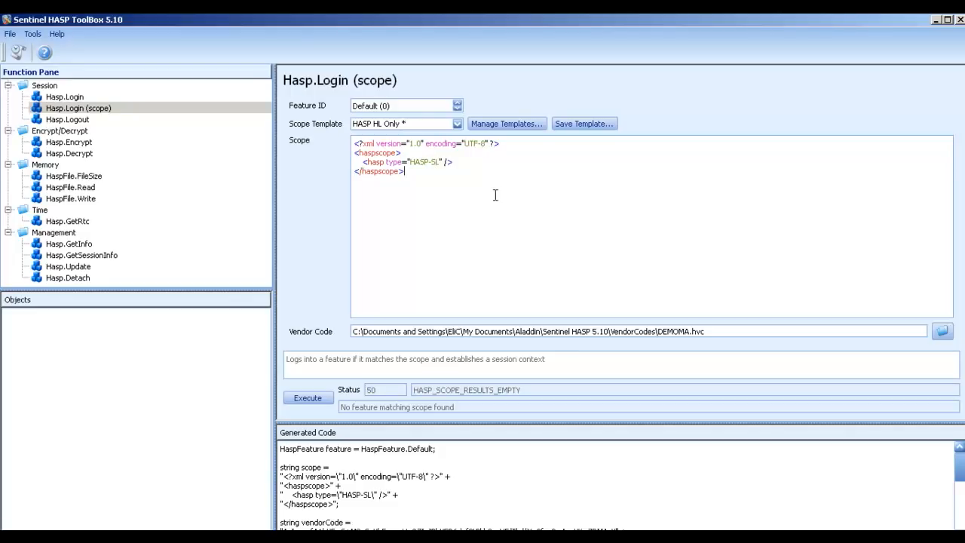
{"action": "mouse_move", "coordinate": [482, 202]}
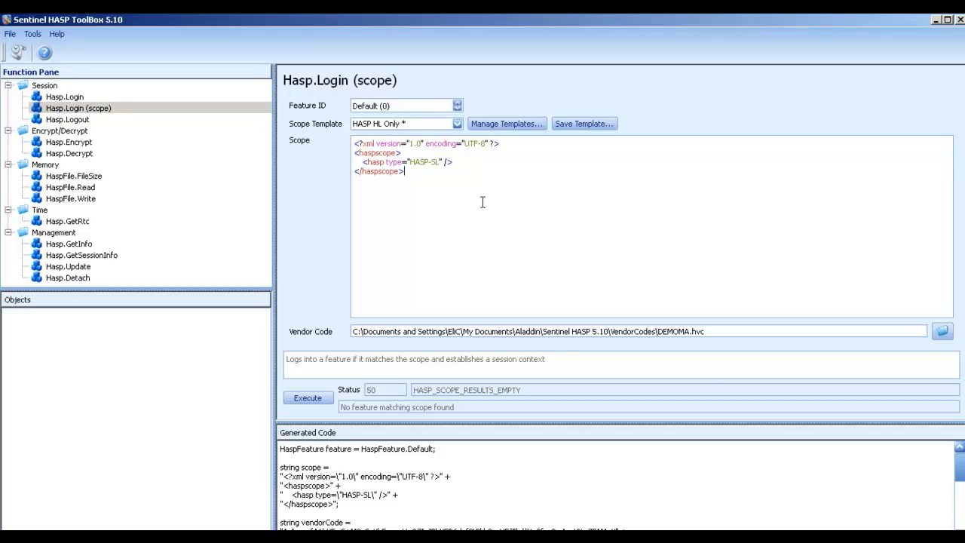
{"action": "mouse_move", "coordinate": [487, 215]}
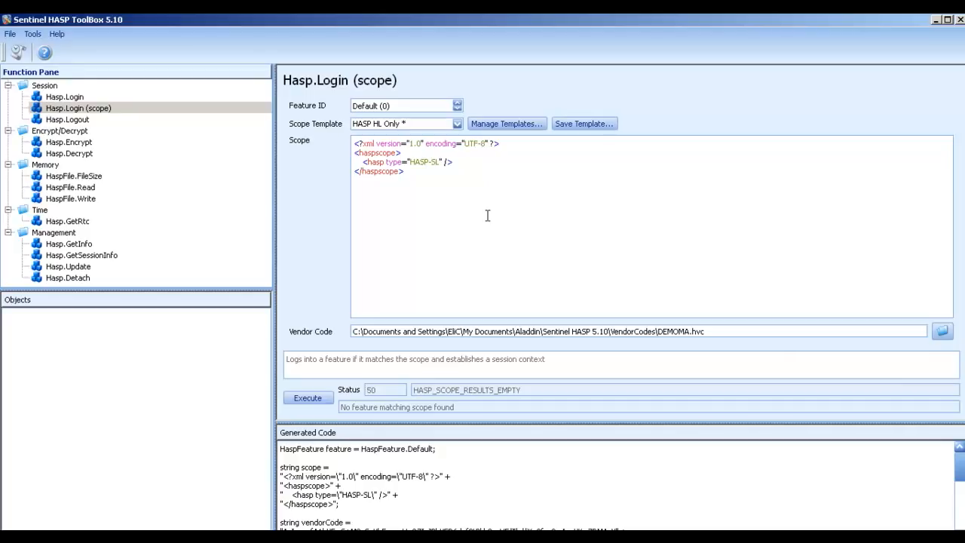
{"action": "mouse_move", "coordinate": [487, 215]}
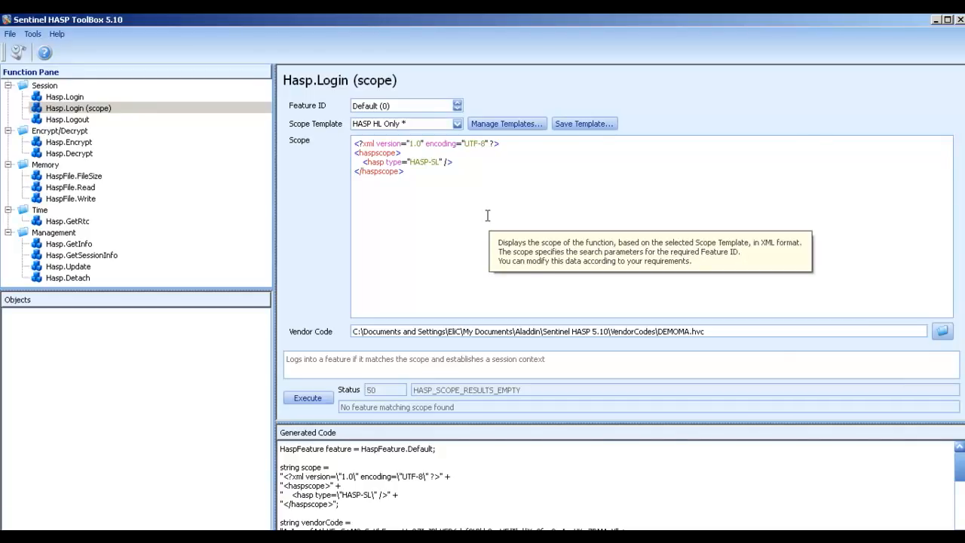
{"action": "mouse_move", "coordinate": [432, 226]}
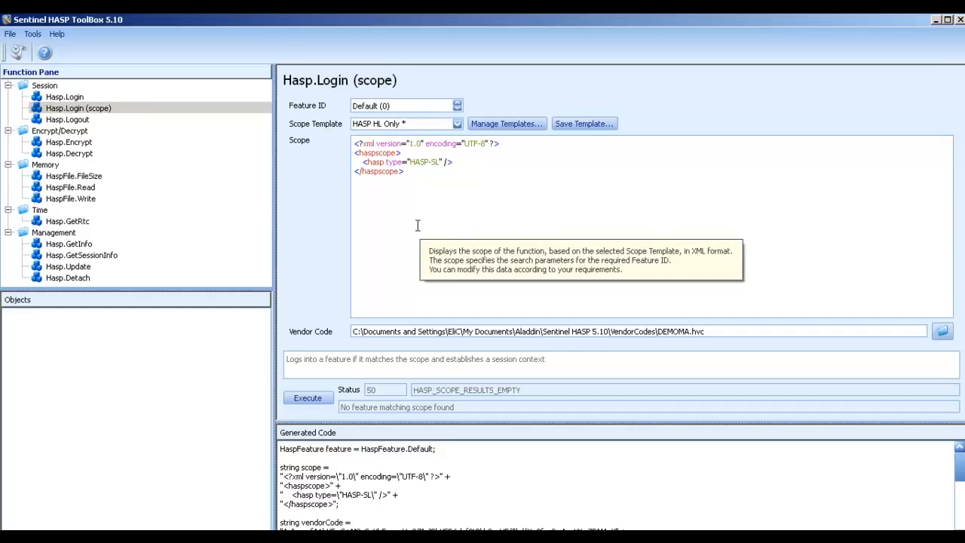
{"action": "mouse_move", "coordinate": [316, 402]}
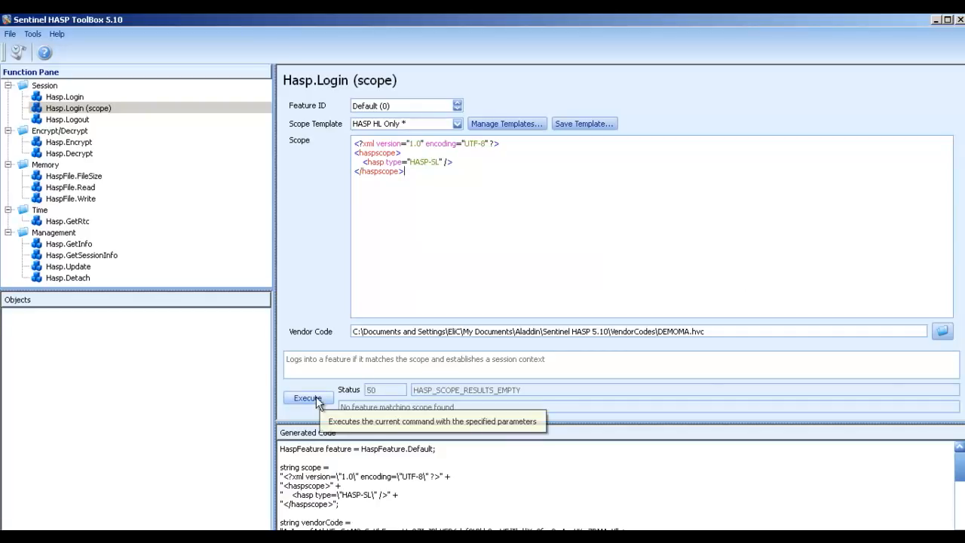
{"action": "left_click", "coordinate": [308, 397]}
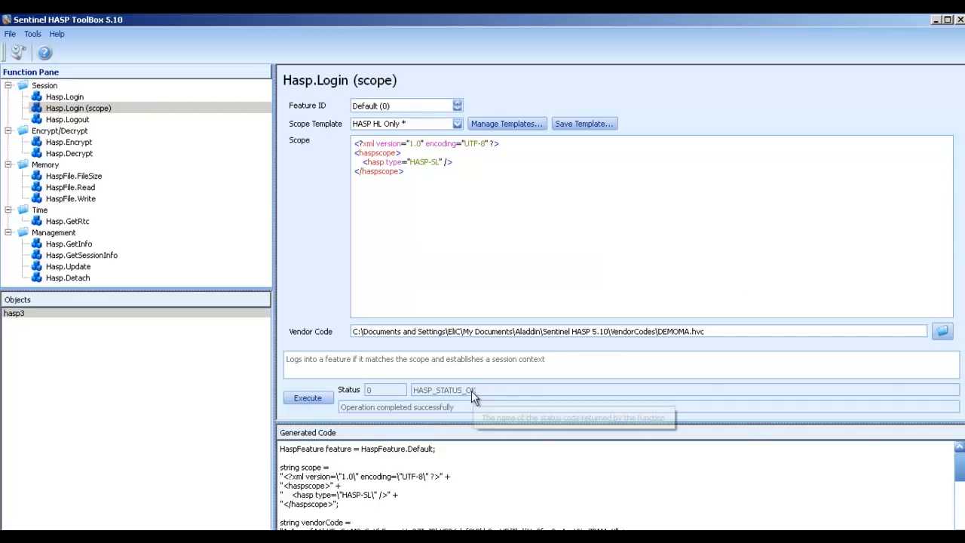
{"action": "mouse_move", "coordinate": [140, 514]}
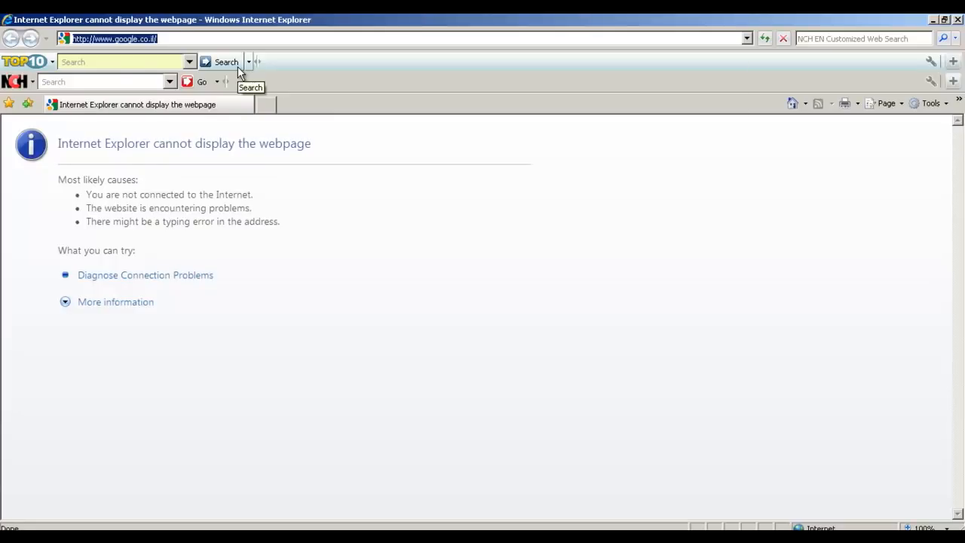
Open Admin Control Center at localhost:1947 and view the detachable HASP SL key's features
{"action": "type", "text": "http://localhost:1947/_int_/ACC_help_index.html"}
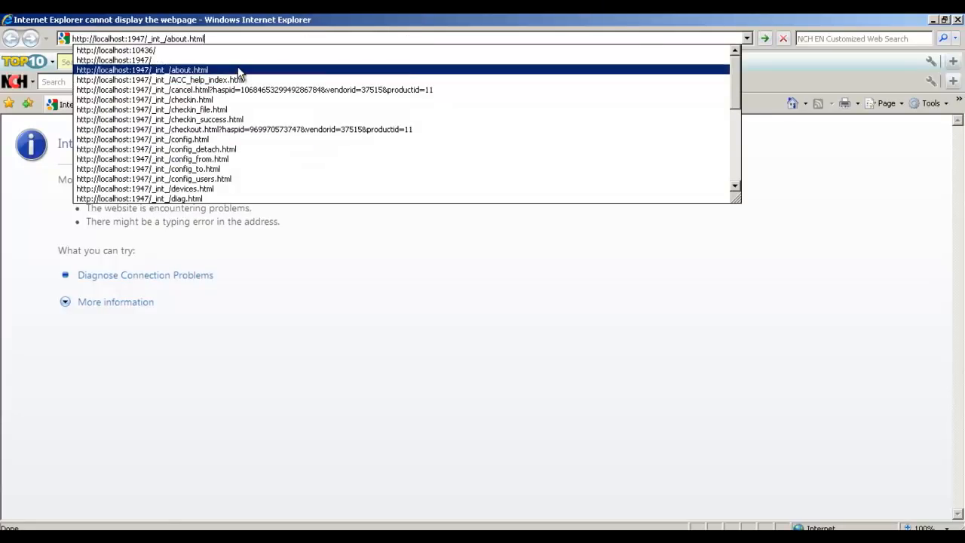
{"action": "left_click", "coordinate": [141, 69]}
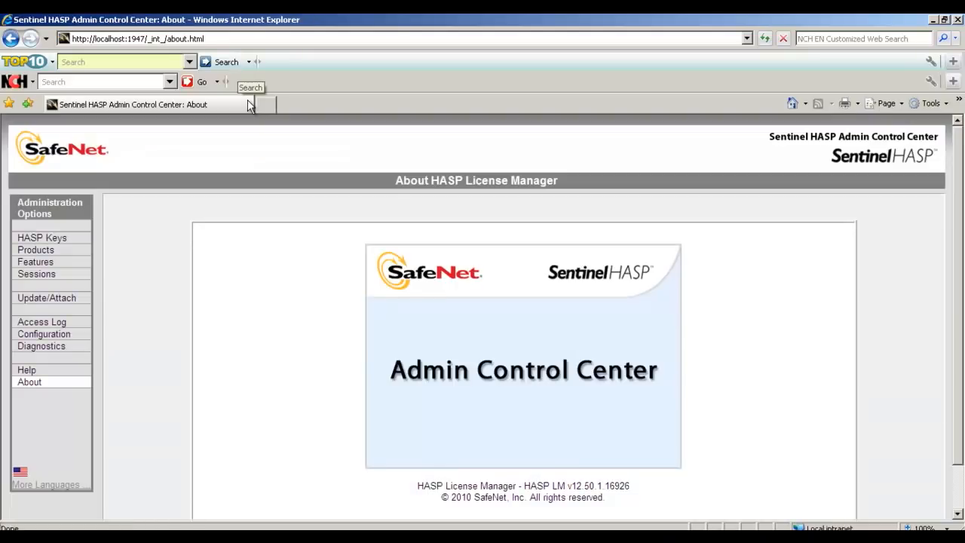
{"action": "left_click", "coordinate": [41, 237]}
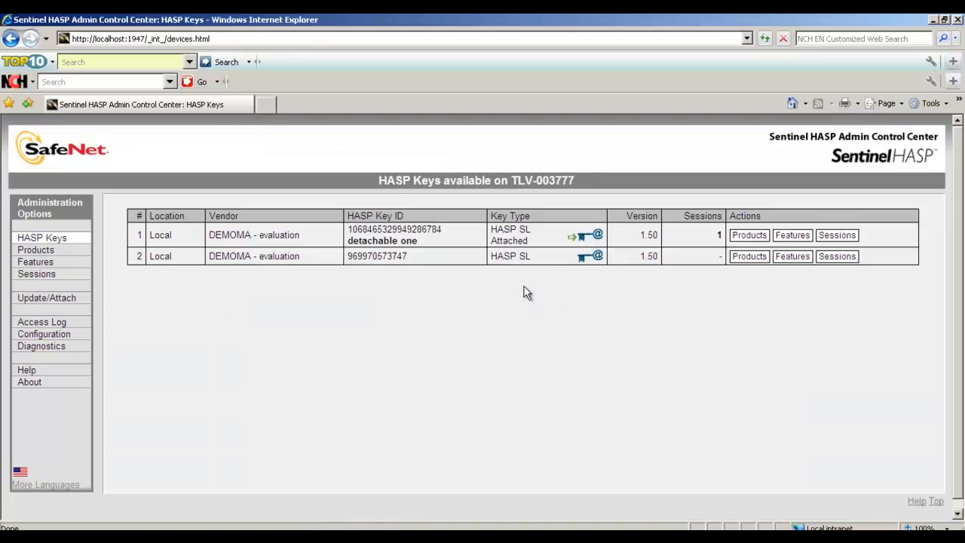
{"action": "left_click", "coordinate": [718, 235]}
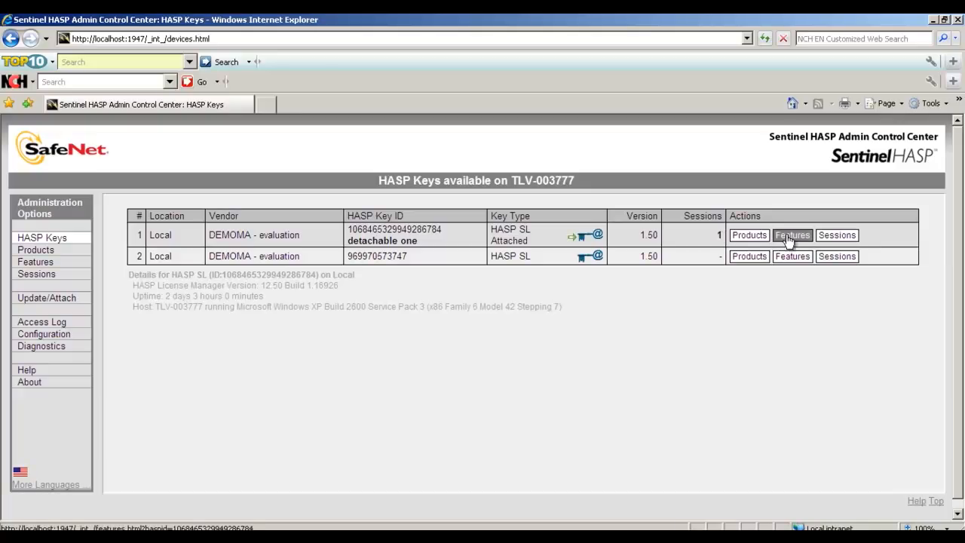
{"action": "left_click", "coordinate": [791, 234]}
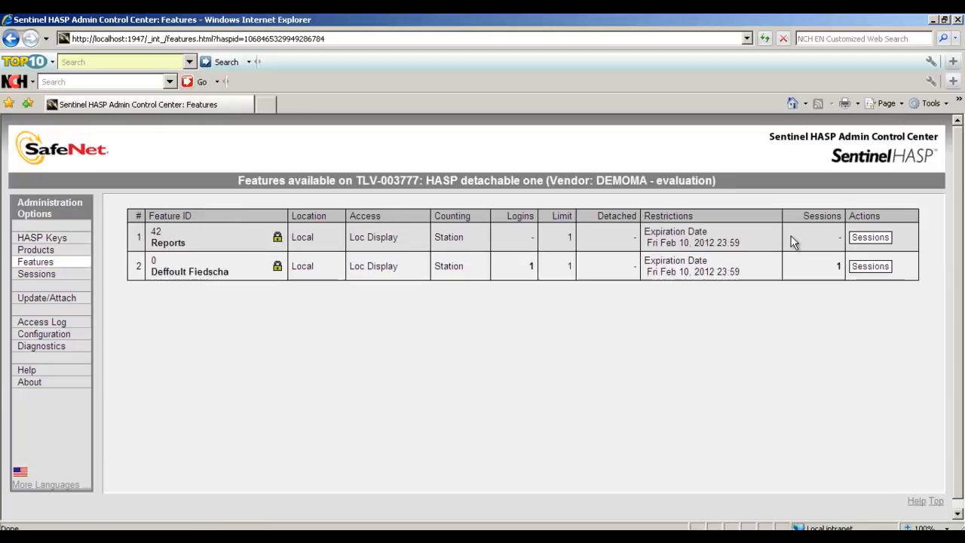
{"action": "mouse_move", "coordinate": [445, 294]}
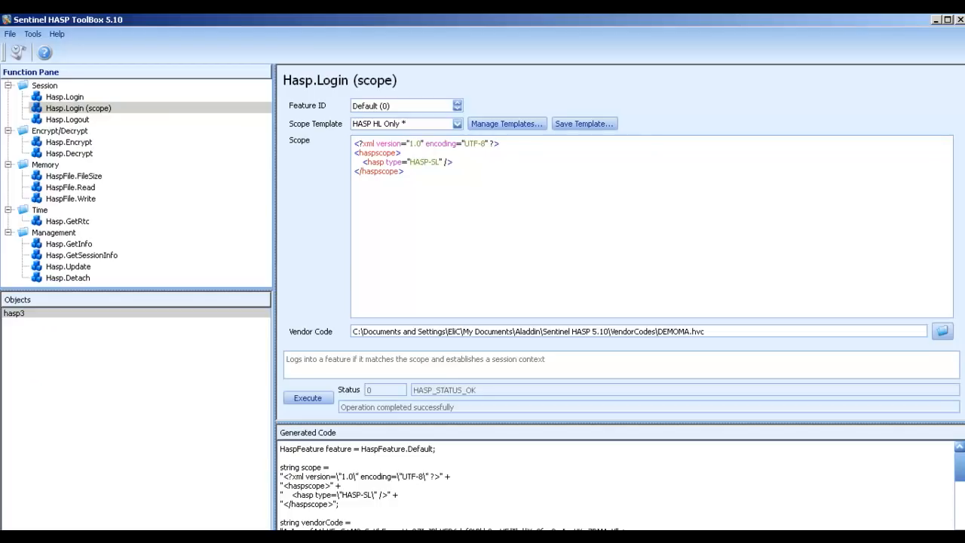
Log out of session hasp3 and reselect Hasp.Login (scope)
{"action": "left_click", "coordinate": [68, 119]}
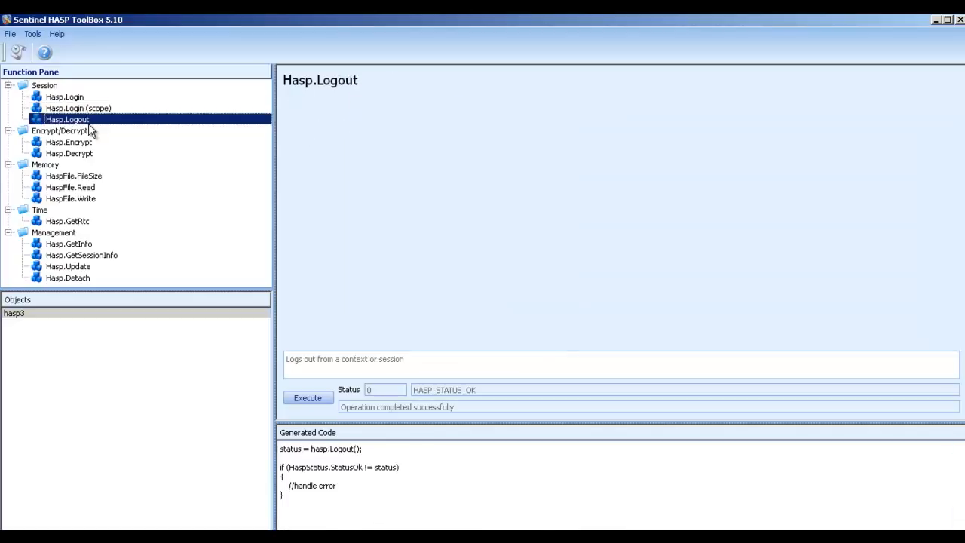
{"action": "left_click", "coordinate": [308, 397]}
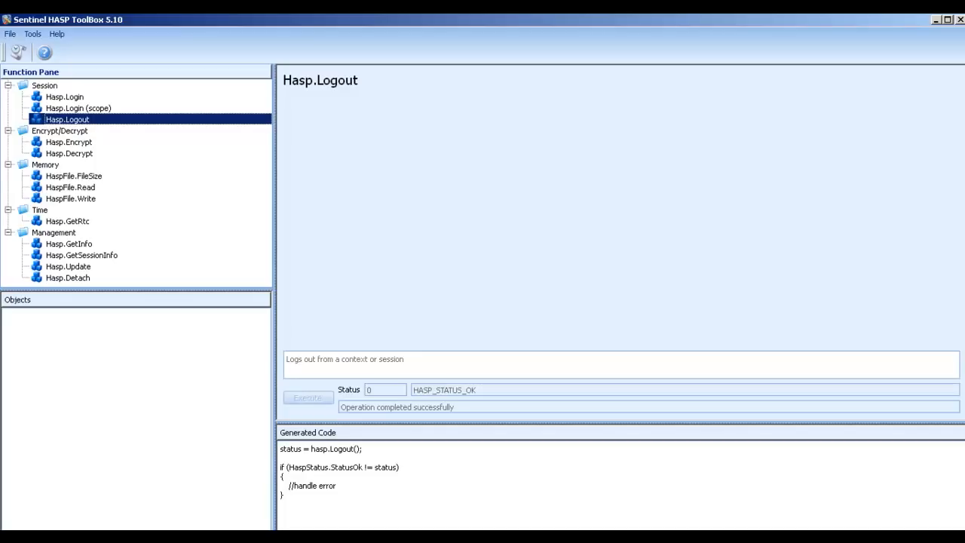
{"action": "mouse_move", "coordinate": [75, 102]}
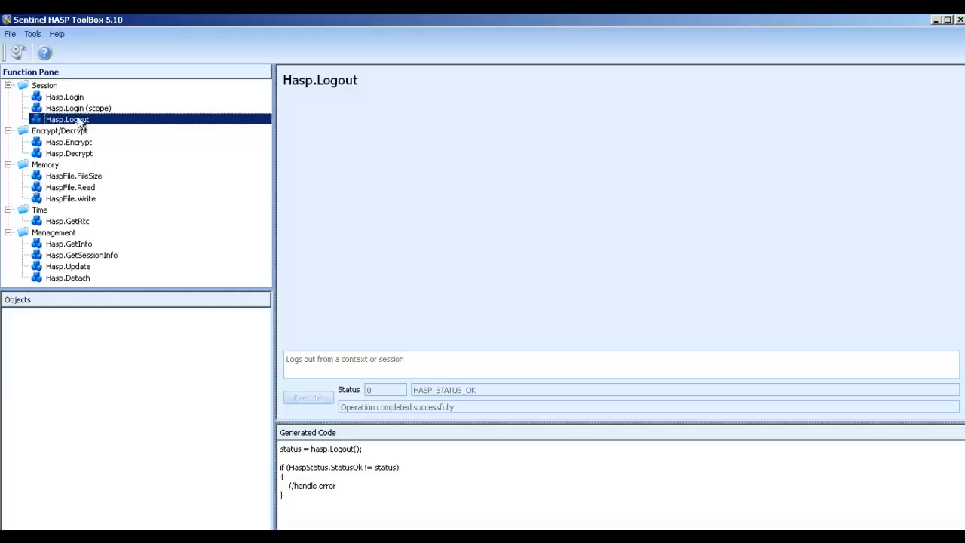
{"action": "left_click", "coordinate": [77, 107]}
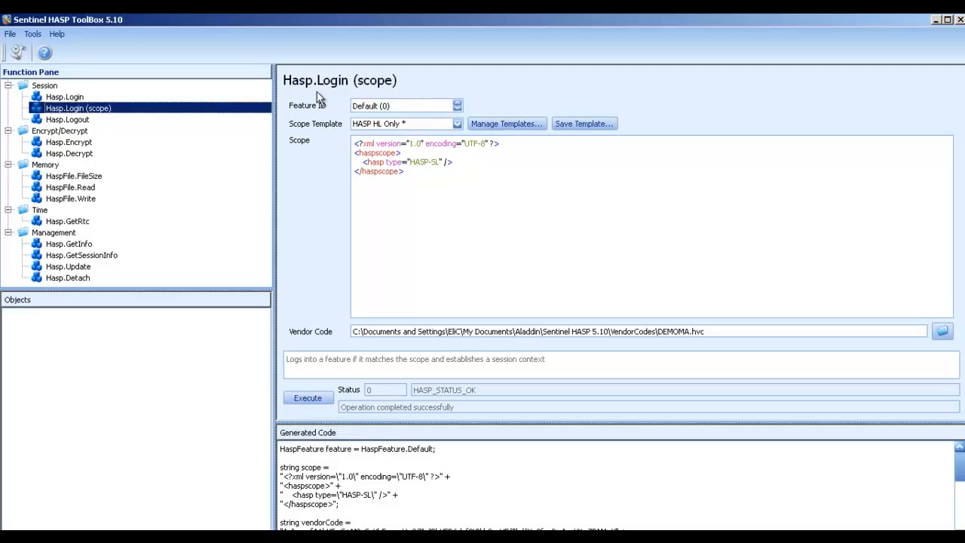
Apply the Specified Product scope template, scoping the login to product id 123
{"action": "left_click", "coordinate": [456, 124]}
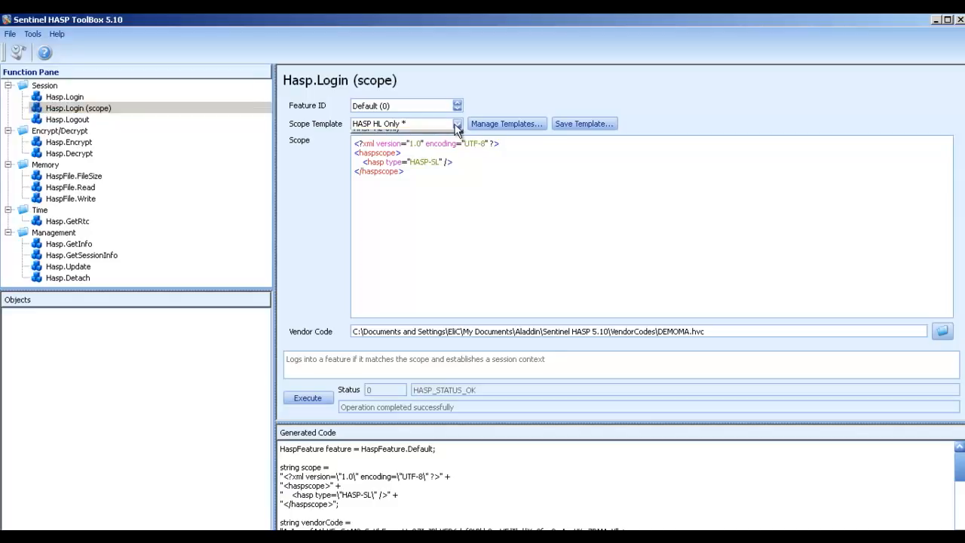
{"action": "left_click", "coordinate": [456, 123]}
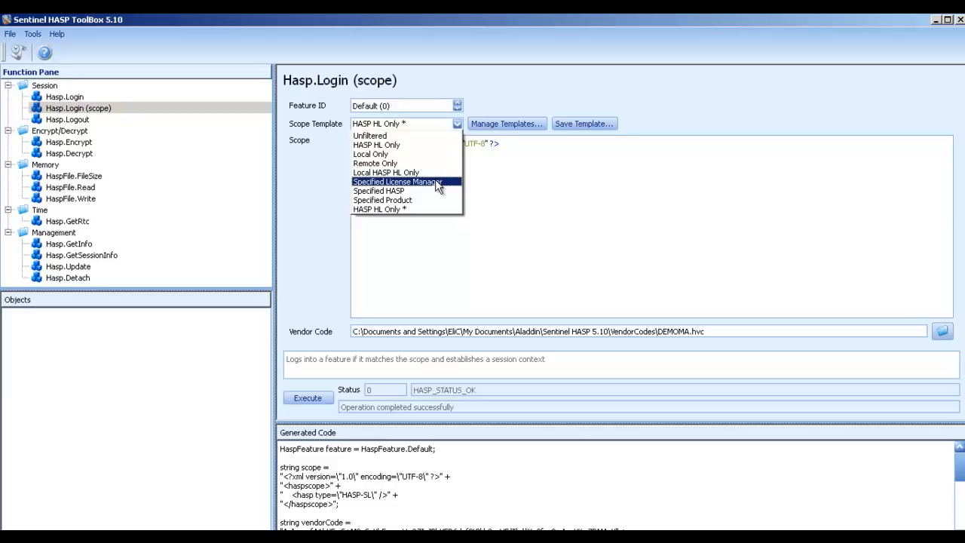
{"action": "left_click", "coordinate": [382, 200]}
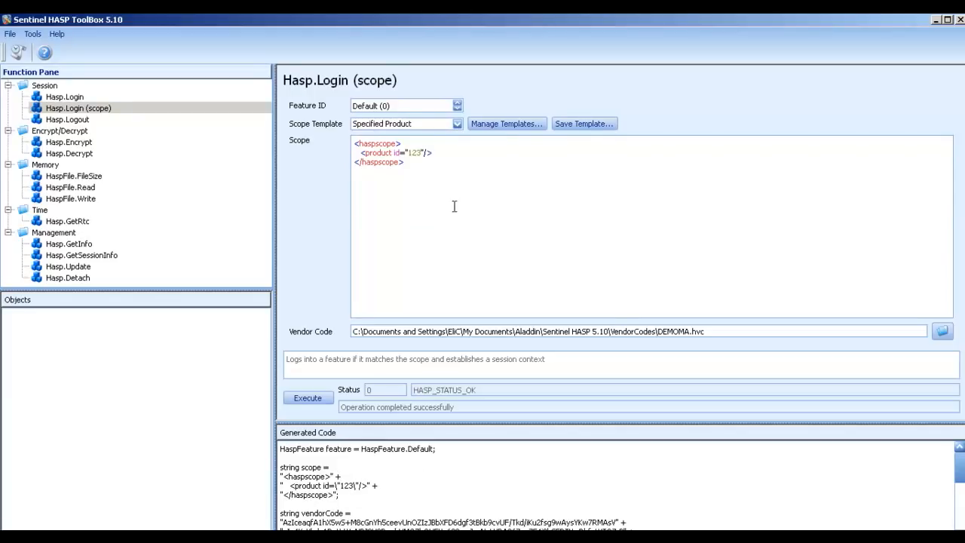
{"action": "mouse_move", "coordinate": [448, 201]}
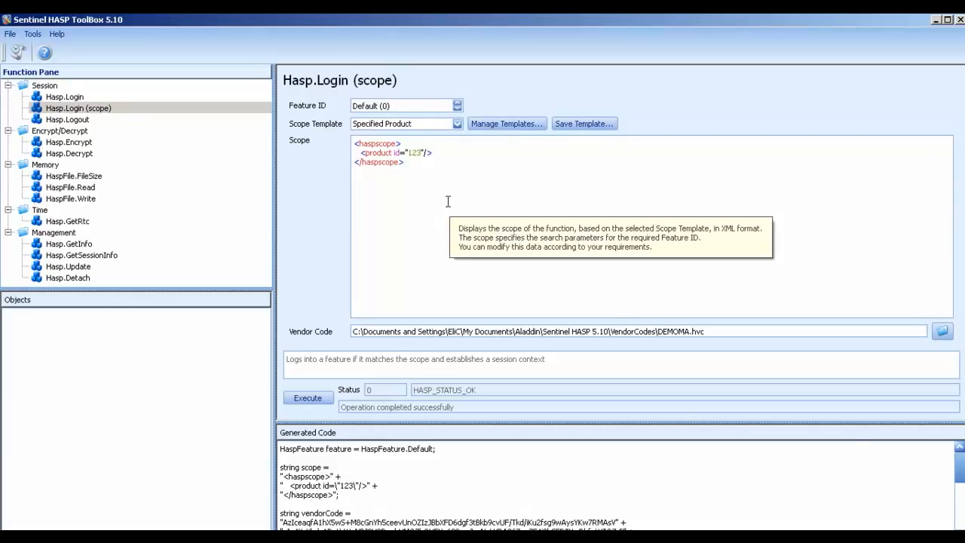
{"action": "mouse_move", "coordinate": [388, 107]}
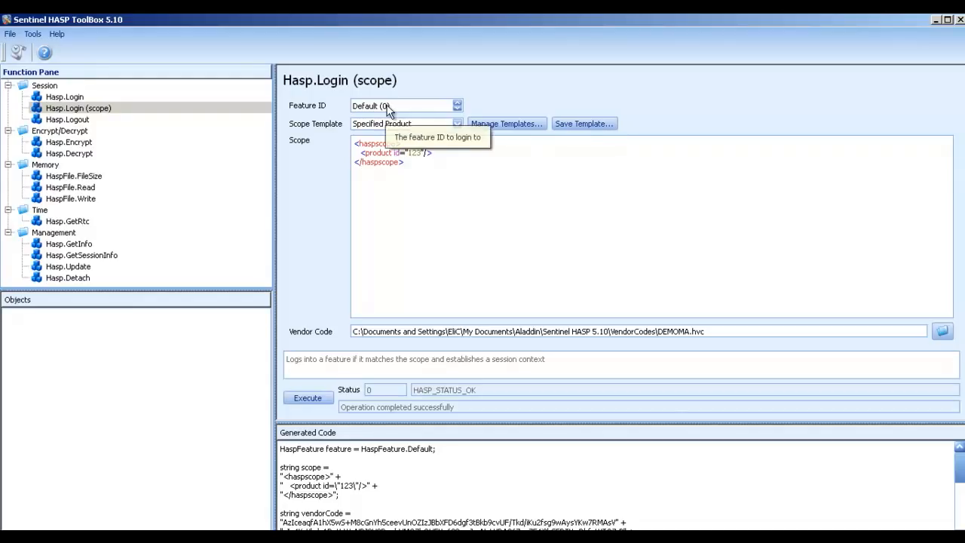
{"action": "mouse_move", "coordinate": [407, 124]}
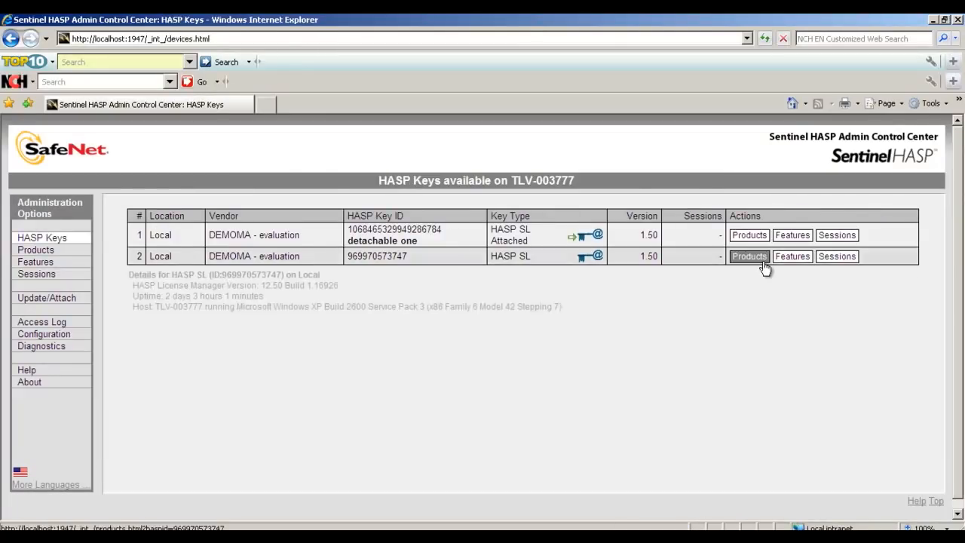
List the second SL key's products and show SafeNet Design Enterprise (ID 9) features
{"action": "left_click", "coordinate": [748, 255]}
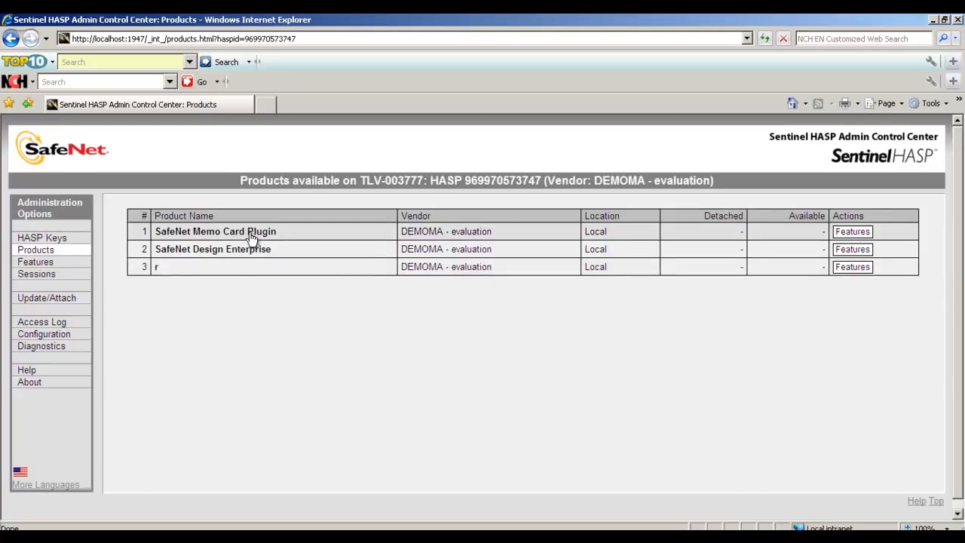
{"action": "mouse_move", "coordinate": [249, 231]}
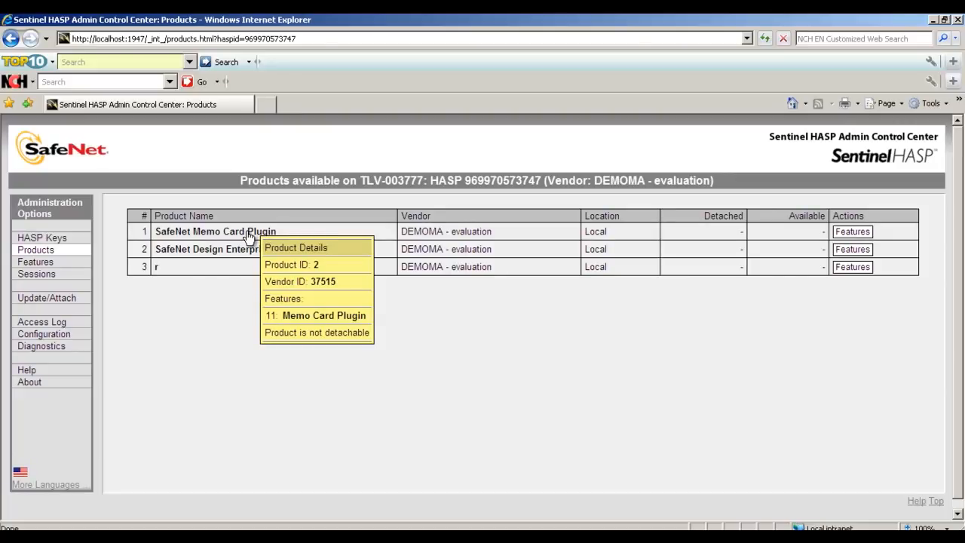
{"action": "mouse_move", "coordinate": [238, 248]}
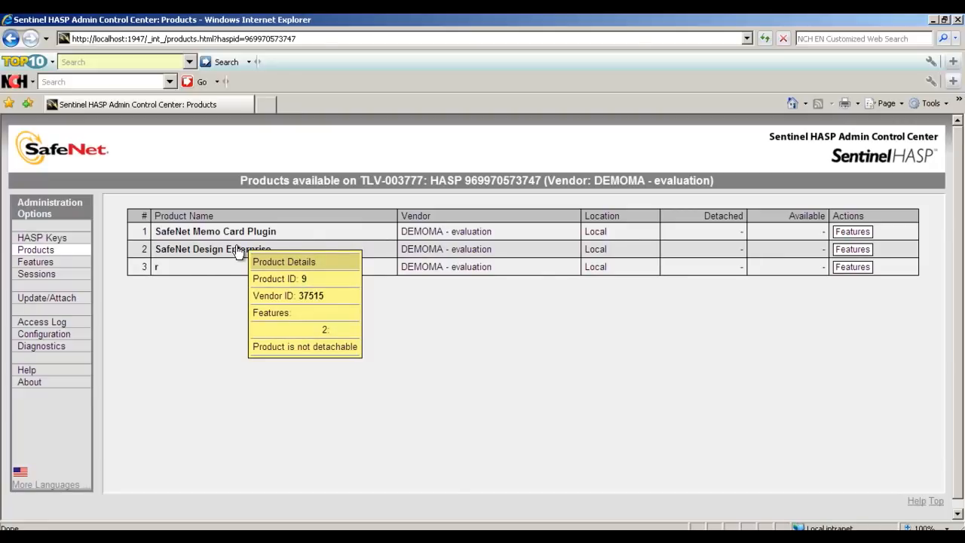
{"action": "mouse_move", "coordinate": [550, 412]}
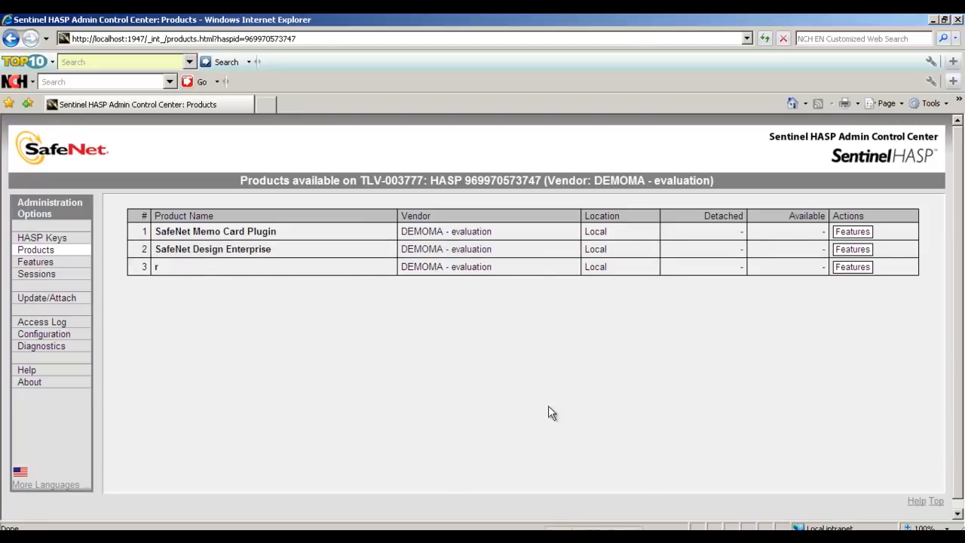
{"action": "left_click", "coordinate": [851, 248]}
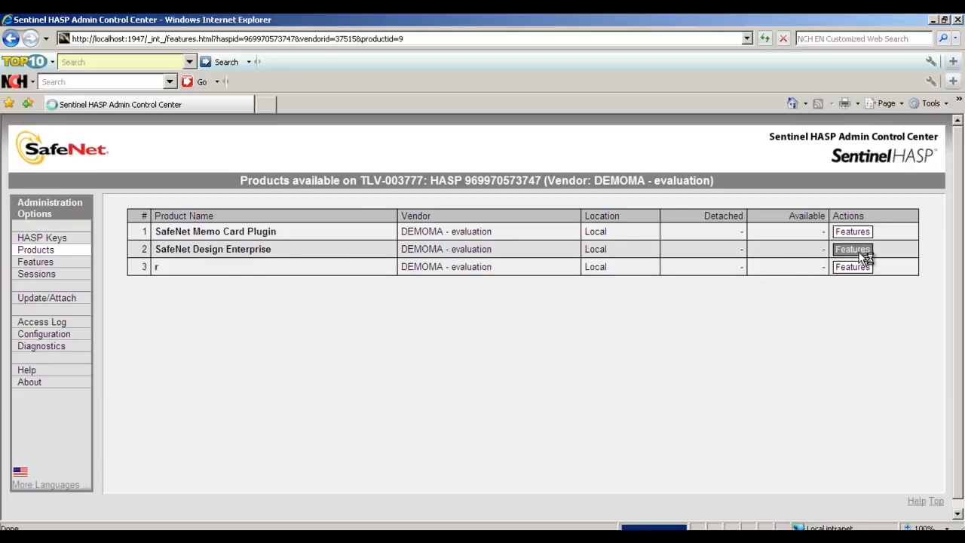
{"action": "left_click", "coordinate": [851, 249]}
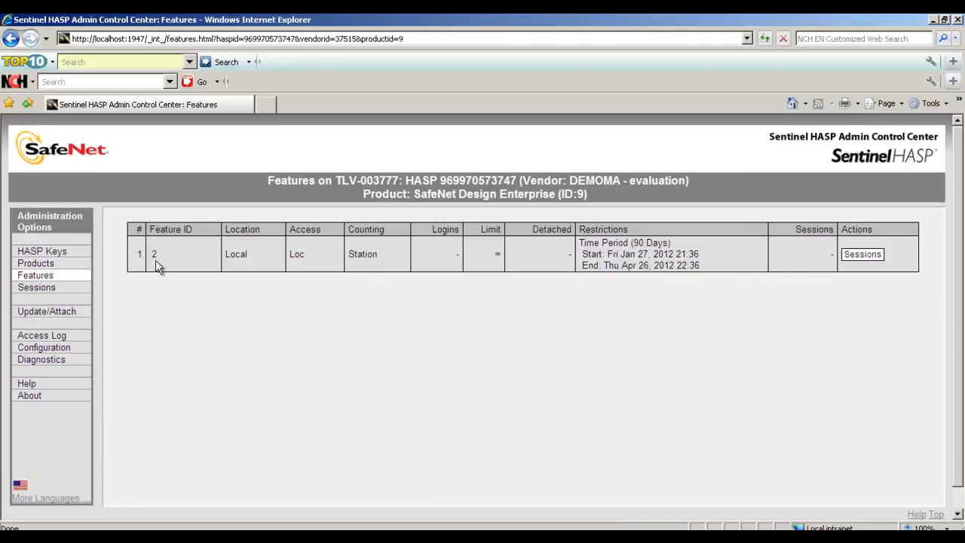
{"action": "mouse_move", "coordinate": [165, 268]}
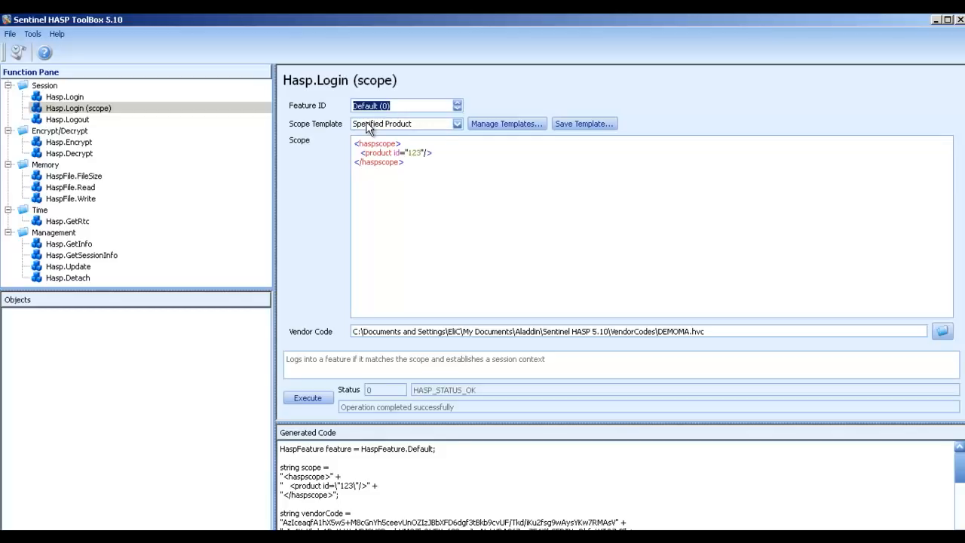
Enter feature 2, change the scope product id from 123 to 9, and run the login
{"action": "type", "text": "2"}
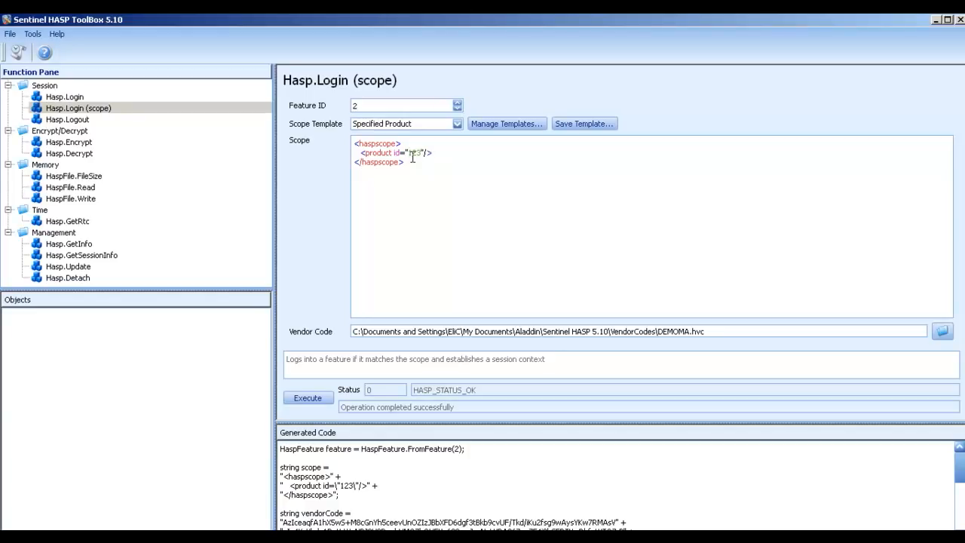
{"action": "double_click", "coordinate": [413, 152]}
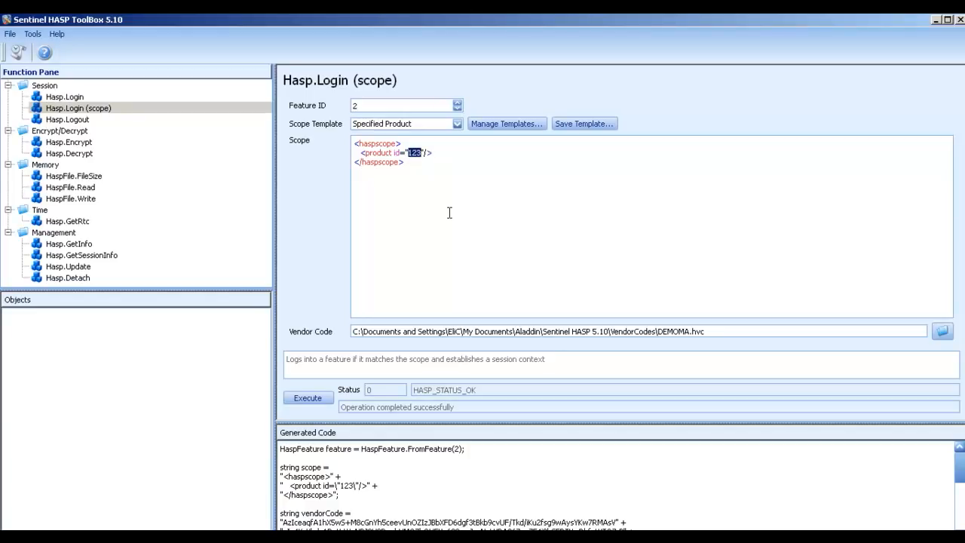
{"action": "type", "text": "9"}
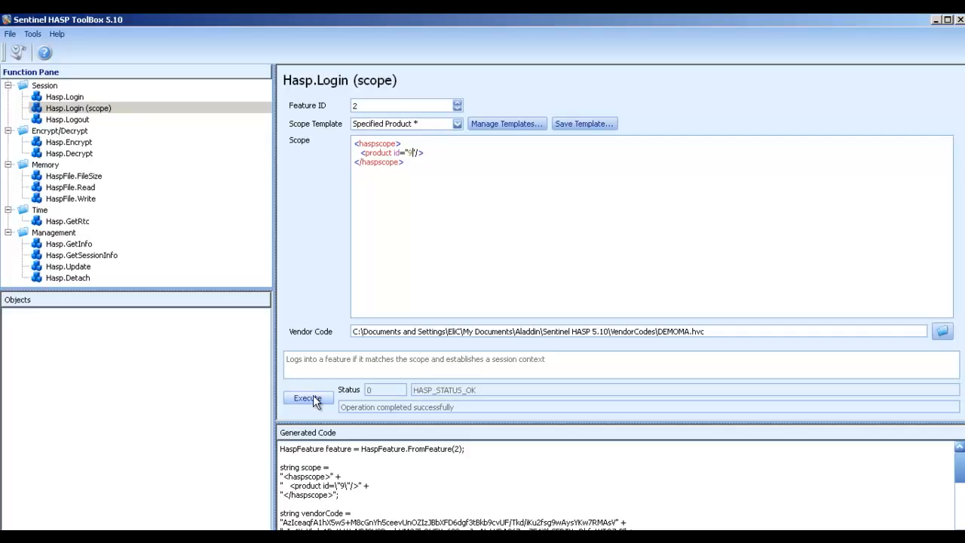
{"action": "left_click", "coordinate": [308, 397]}
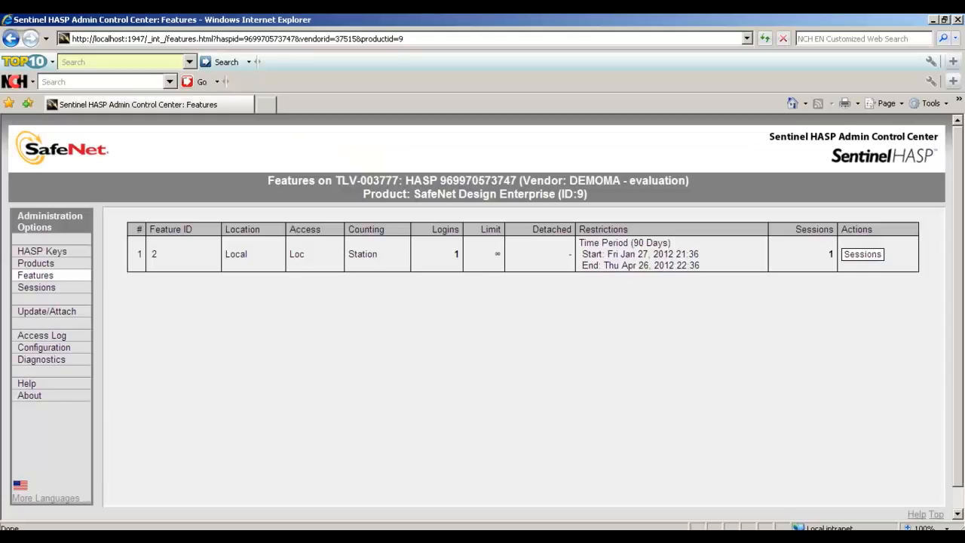
{"action": "mouse_move", "coordinate": [166, 260]}
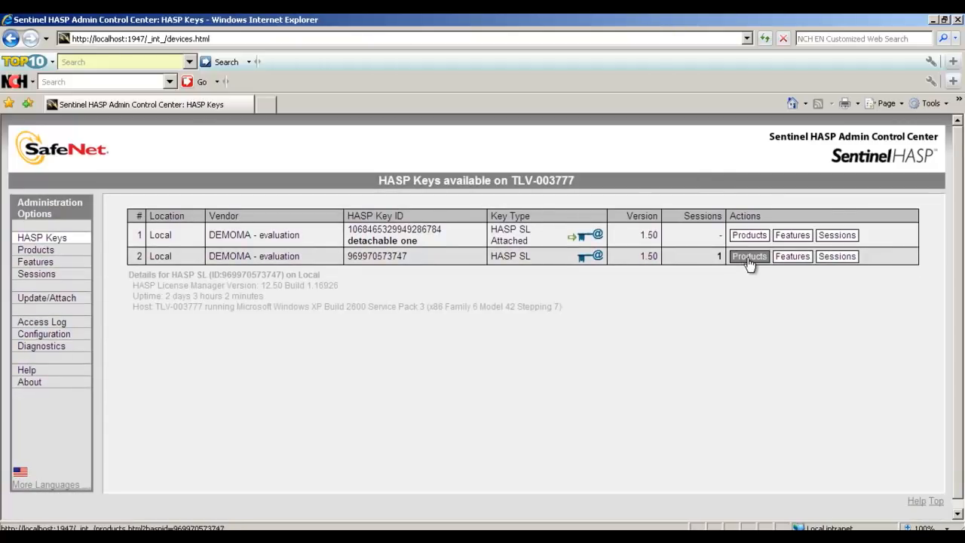
{"action": "left_click", "coordinate": [749, 256]}
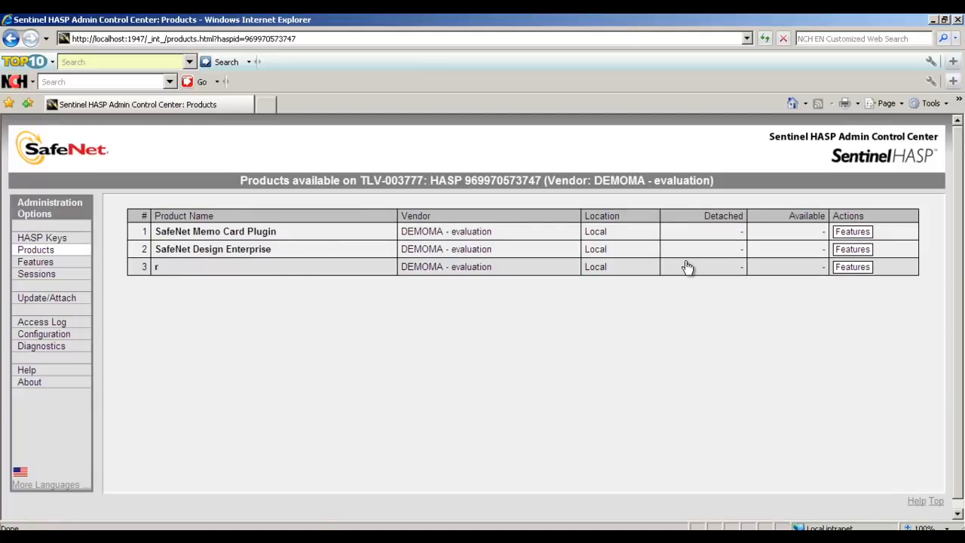
{"action": "left_click", "coordinate": [851, 249]}
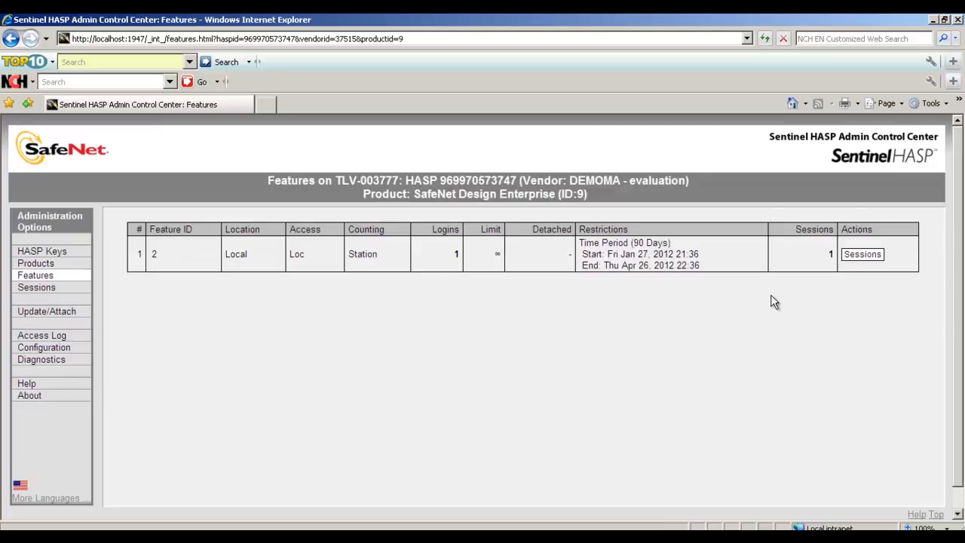
{"action": "mouse_move", "coordinate": [809, 247]}
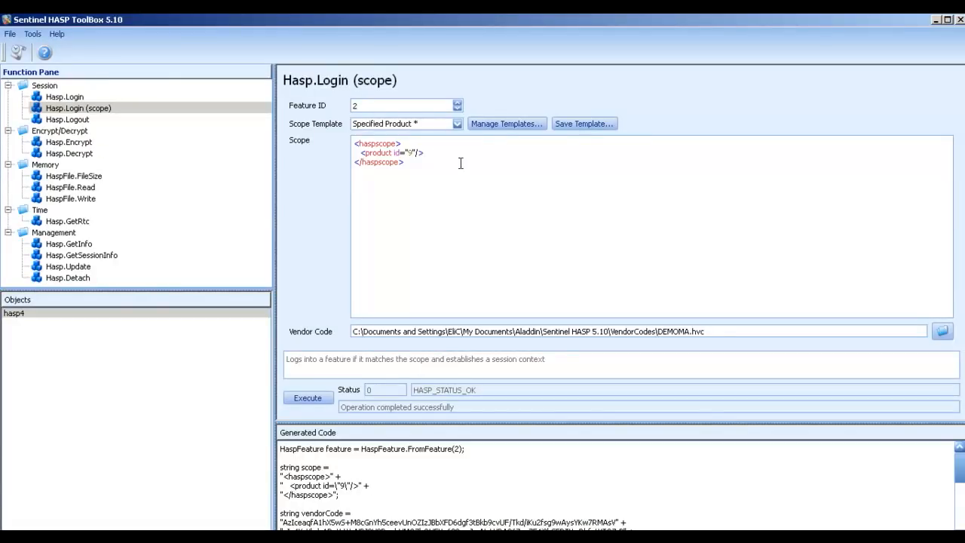
{"action": "mouse_move", "coordinate": [436, 140]}
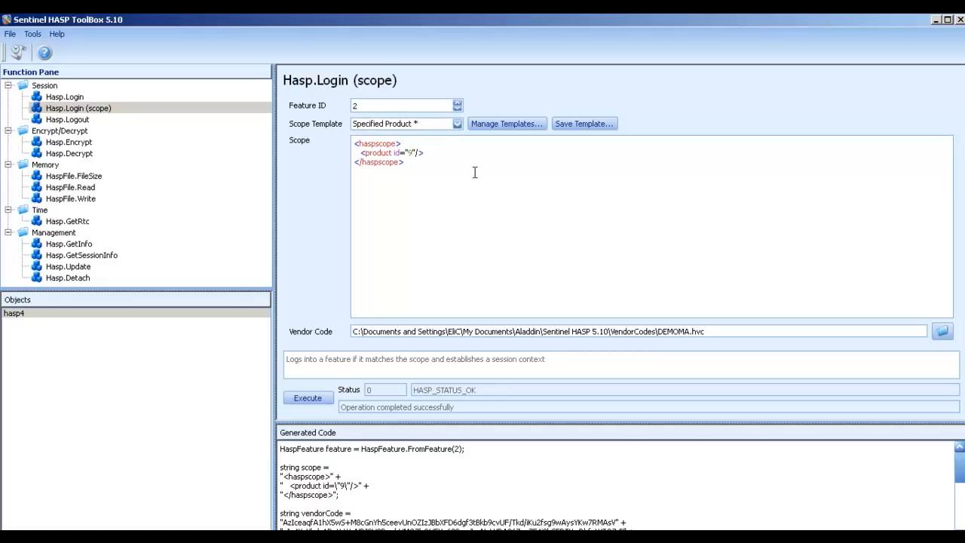
{"action": "mouse_move", "coordinate": [474, 172]}
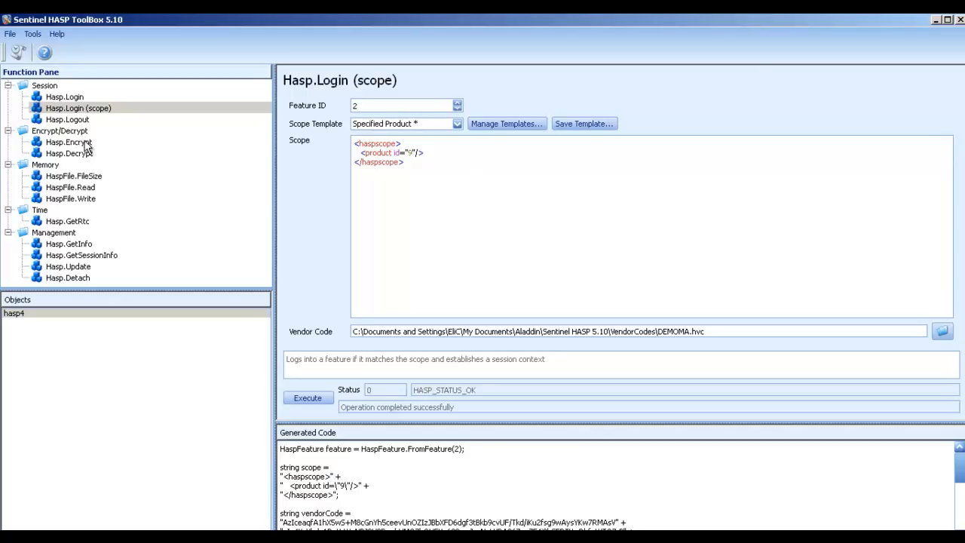
{"action": "mouse_move", "coordinate": [104, 147]}
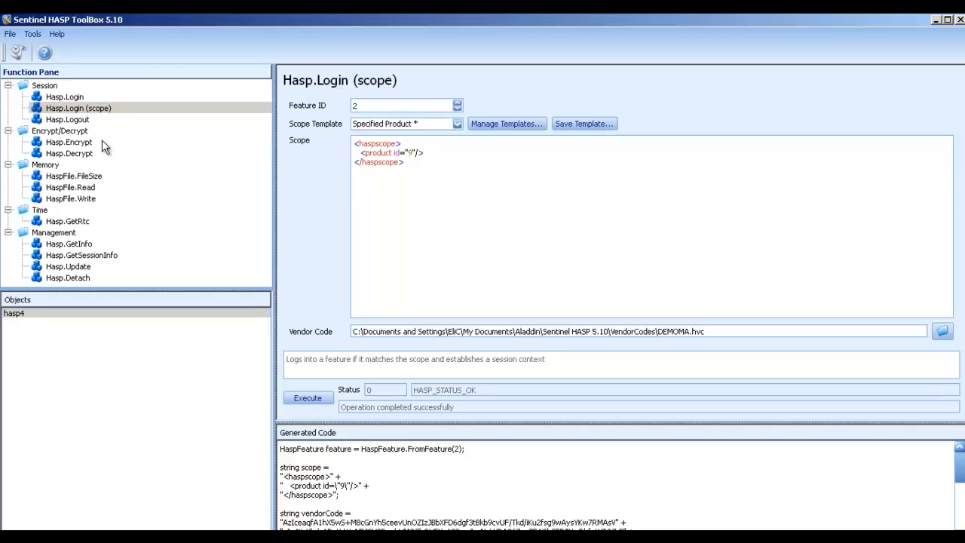
{"action": "mouse_move", "coordinate": [89, 134]}
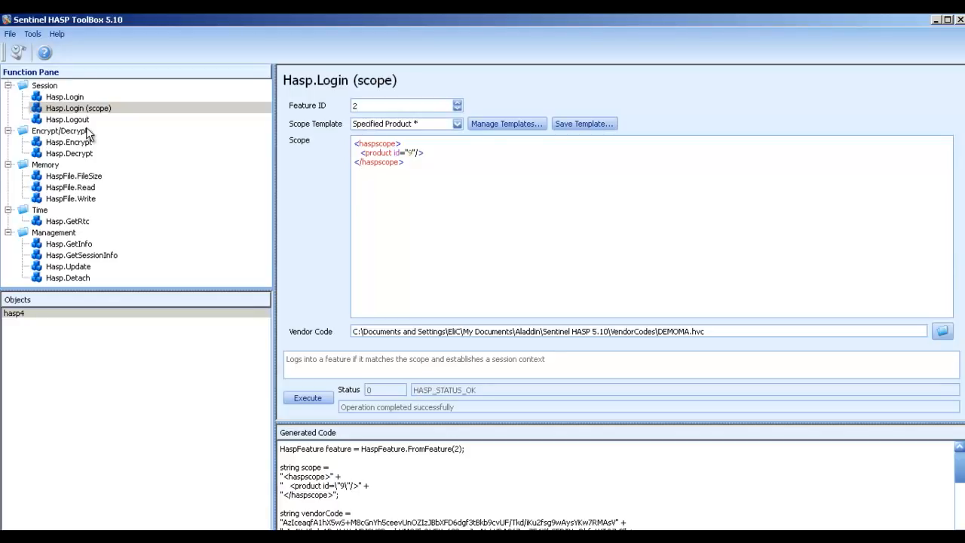
Open the Encrypt/Decrypt function group in the Function Pane
{"action": "left_click", "coordinate": [60, 130]}
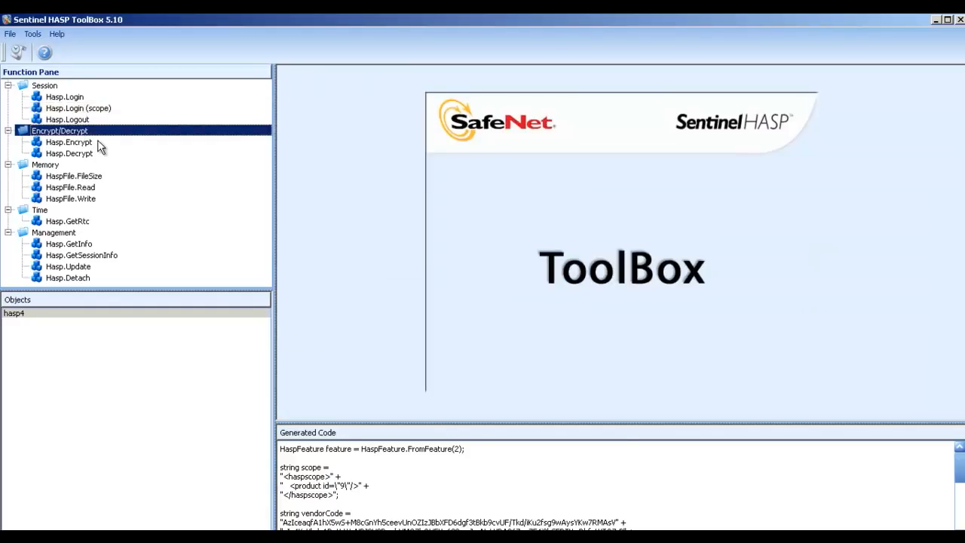
View the Hasp.Encrypt, Hasp.Decrypt, HaspFile FileSize/Read/Write panels, ending on Hasp.GetRtc's clock reading
{"action": "left_click", "coordinate": [68, 142]}
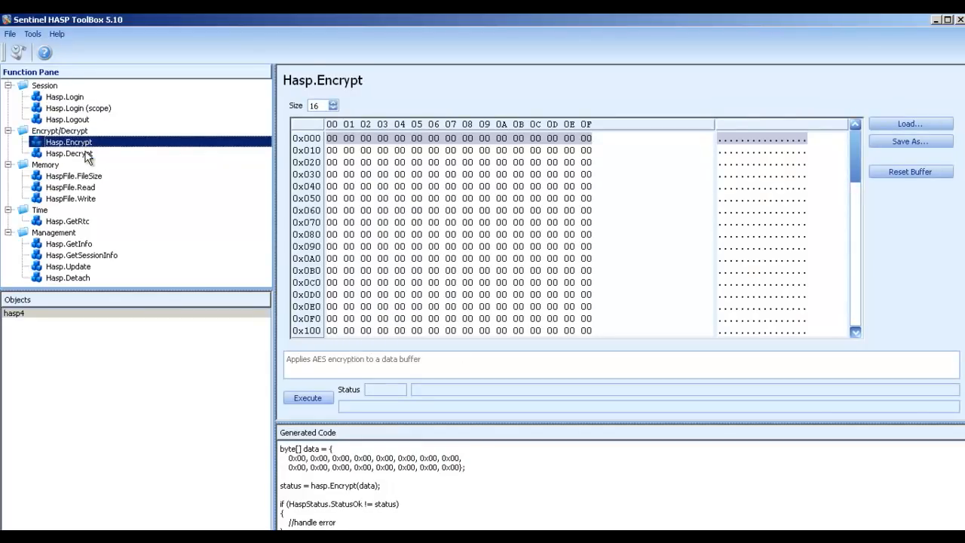
{"action": "left_click", "coordinate": [68, 153]}
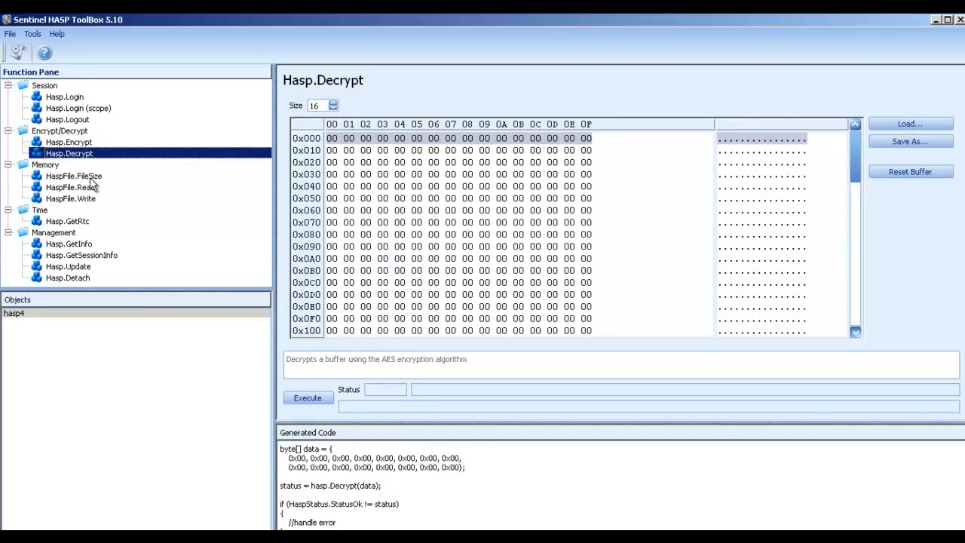
{"action": "left_click", "coordinate": [72, 175]}
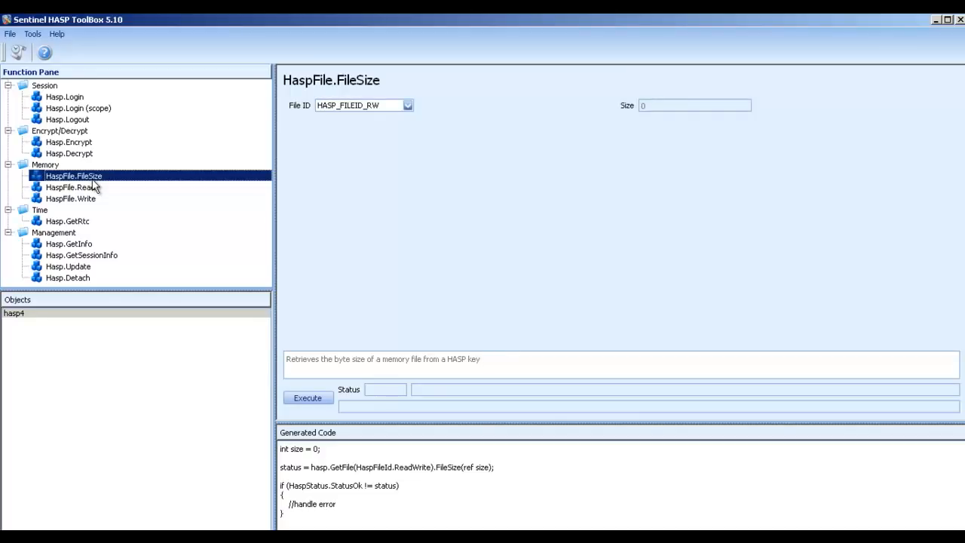
{"action": "left_click", "coordinate": [71, 187]}
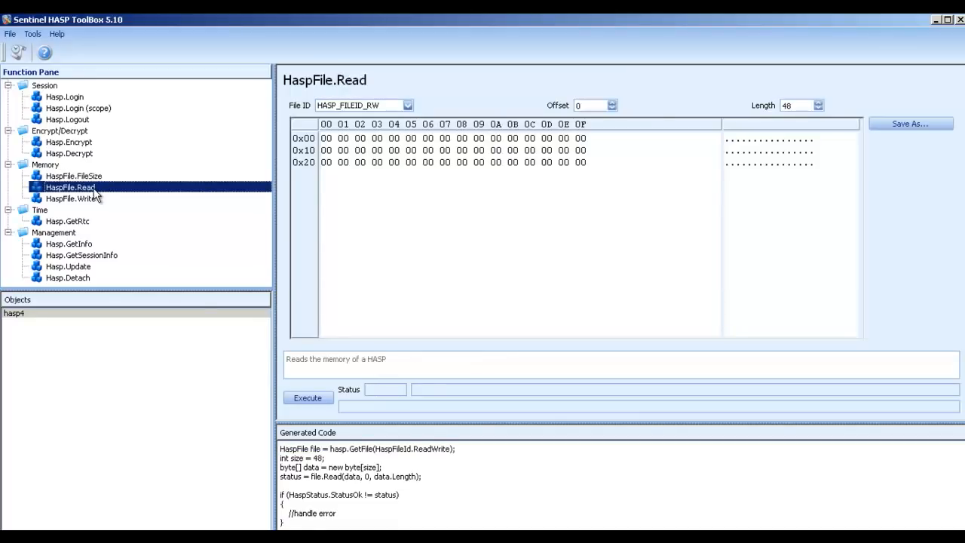
{"action": "left_click", "coordinate": [71, 198]}
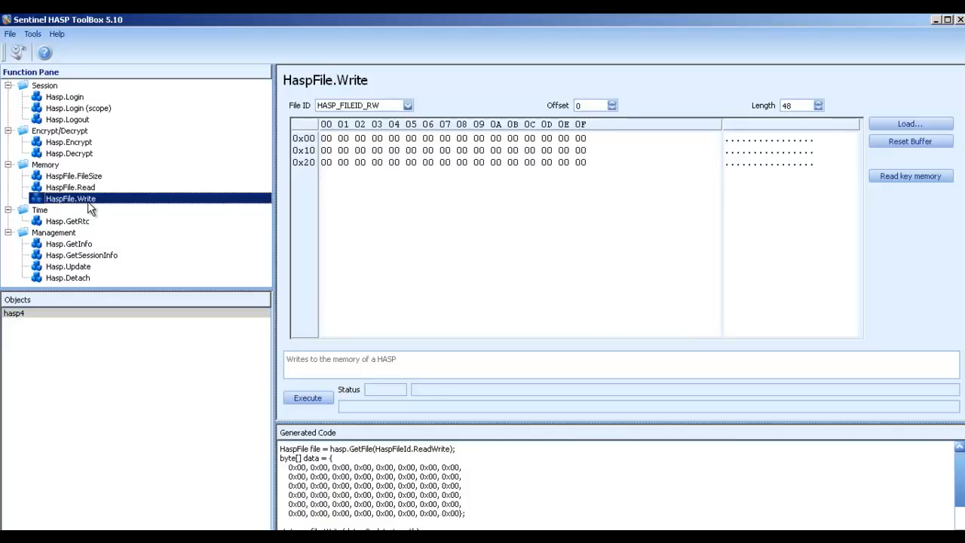
{"action": "mouse_move", "coordinate": [79, 231]}
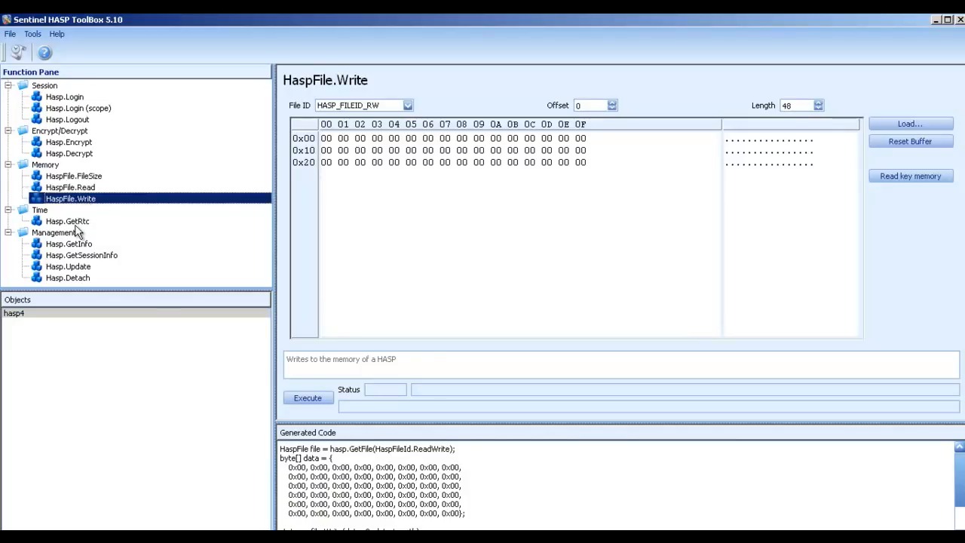
{"action": "left_click", "coordinate": [67, 221]}
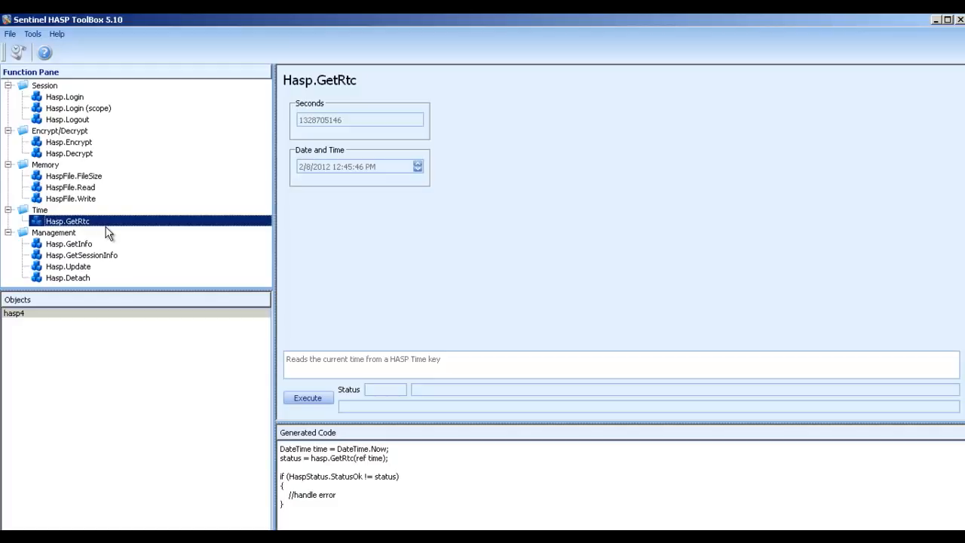
View Hasp.GetInfo, GetSessionInfo and Update, ending on Hasp.Detach for product 123, 600 seconds
{"action": "left_click", "coordinate": [68, 243]}
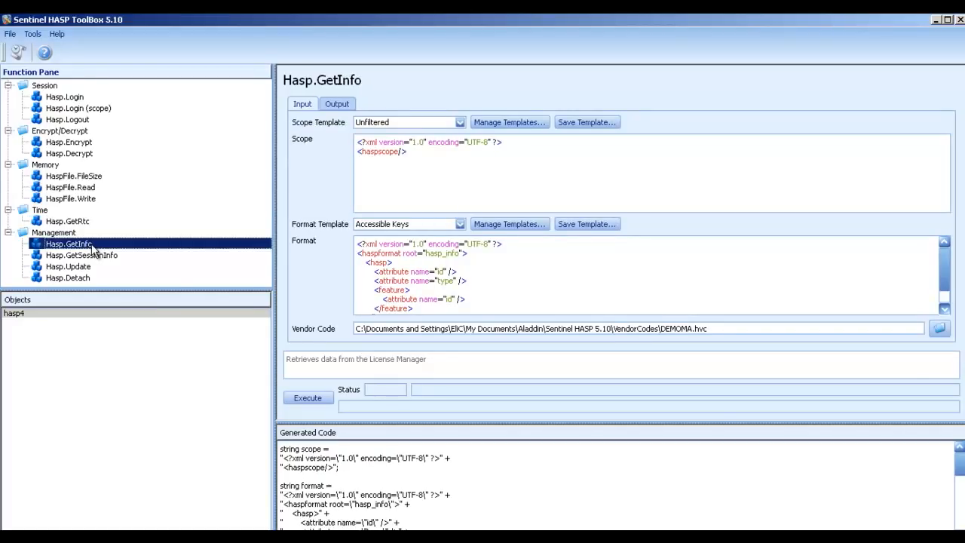
{"action": "left_click", "coordinate": [82, 254]}
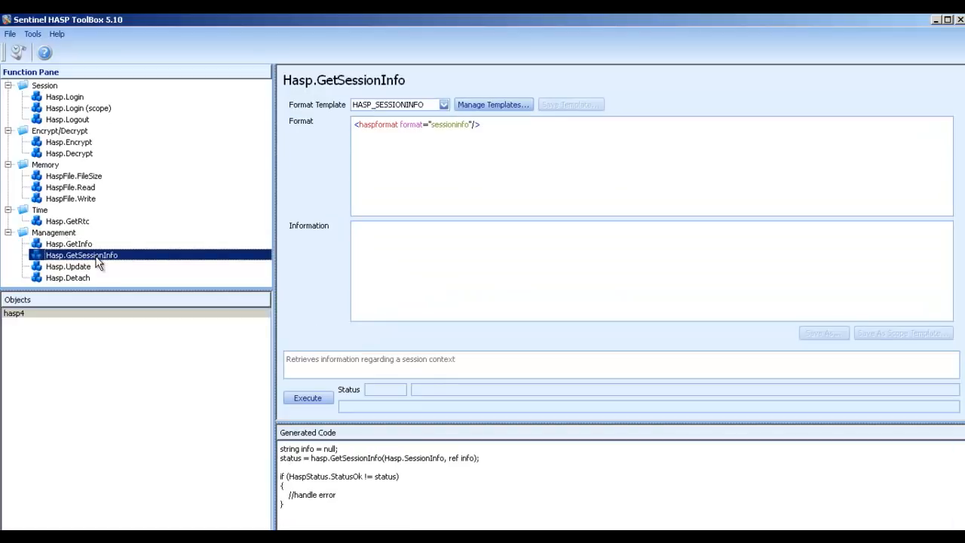
{"action": "left_click", "coordinate": [68, 266]}
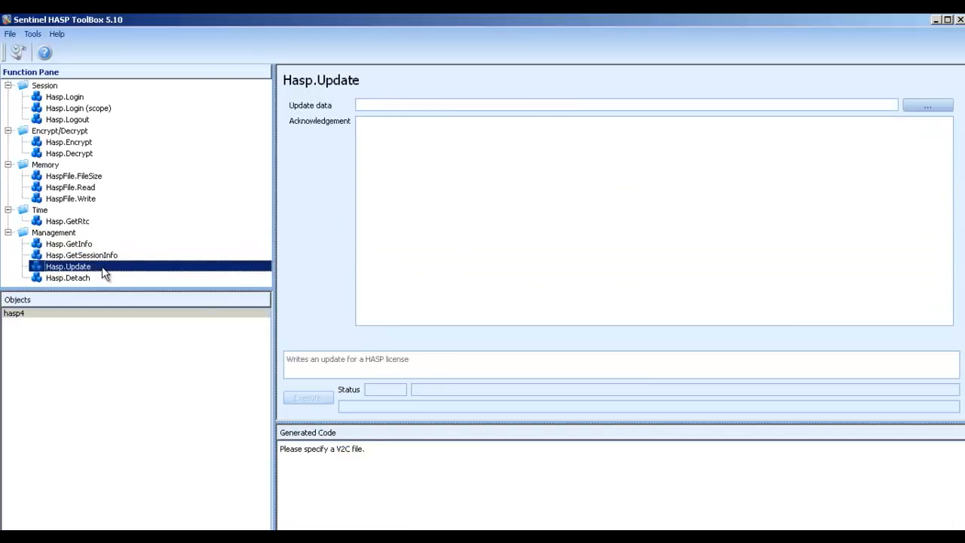
{"action": "mouse_move", "coordinate": [117, 255]}
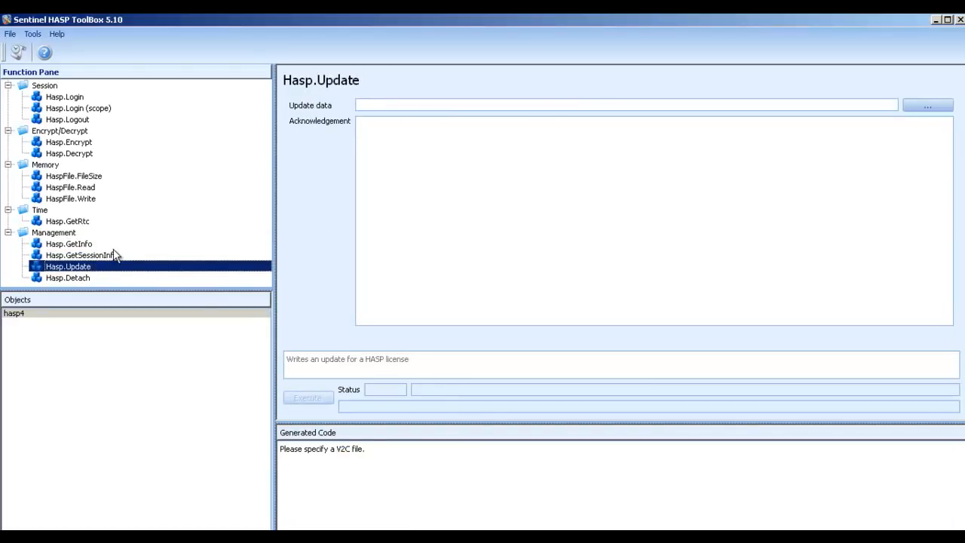
{"action": "left_click", "coordinate": [67, 277]}
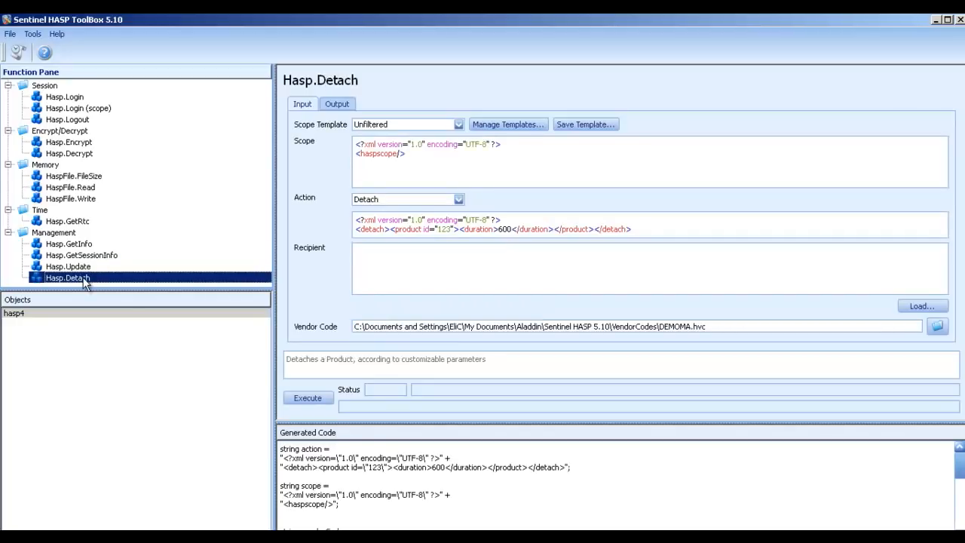
{"action": "mouse_move", "coordinate": [113, 227]}
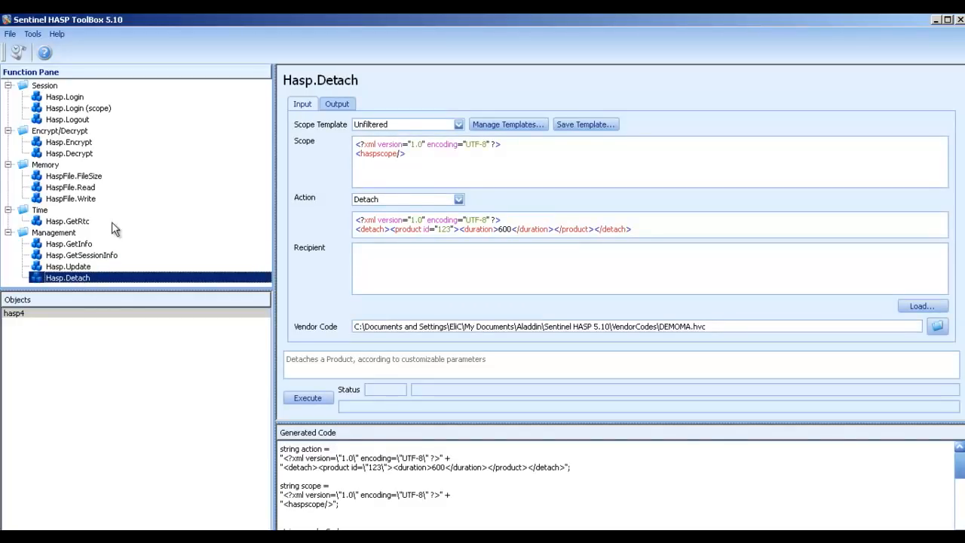